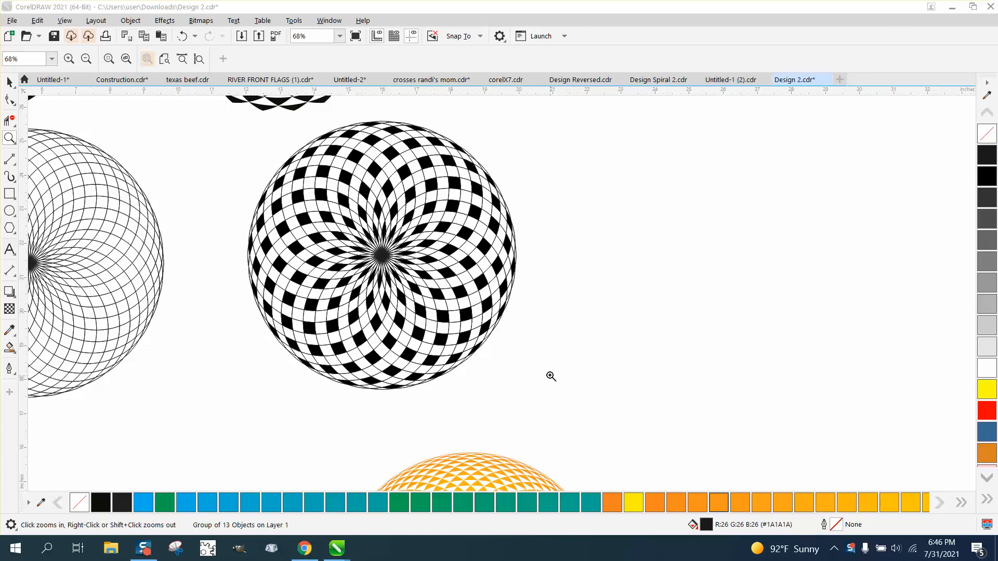
# Inspect the rosette collection, then select the checkered rosette's 163 fill pieces and remove their circle outlines
pyautogui.rightClick(550, 376)
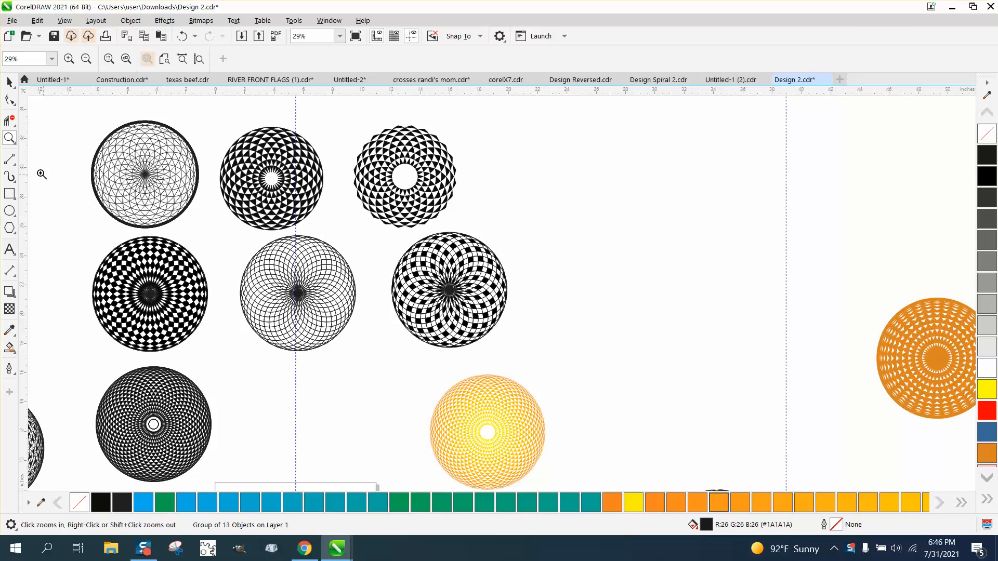
pyautogui.click(86, 58)
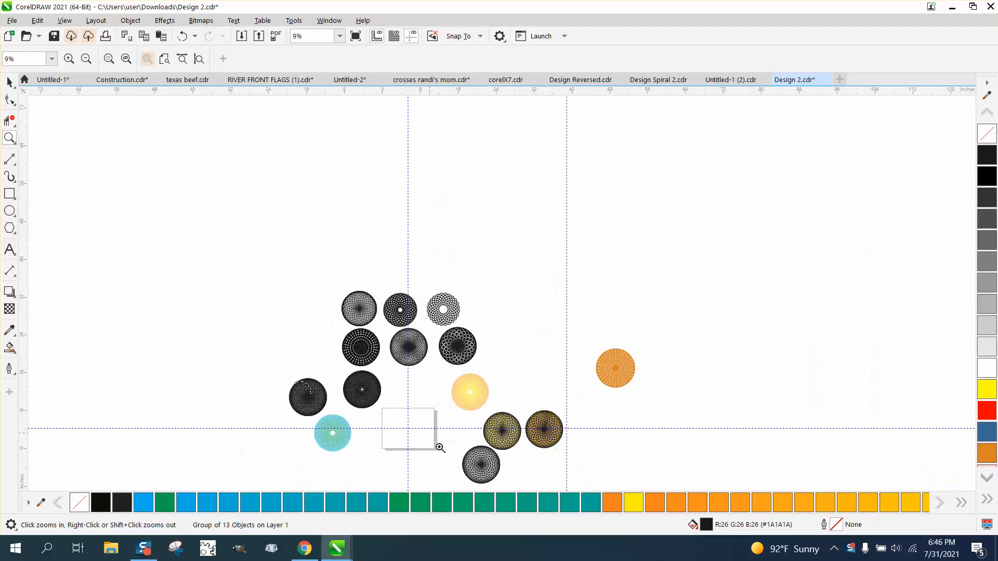
pyautogui.click(437, 447)
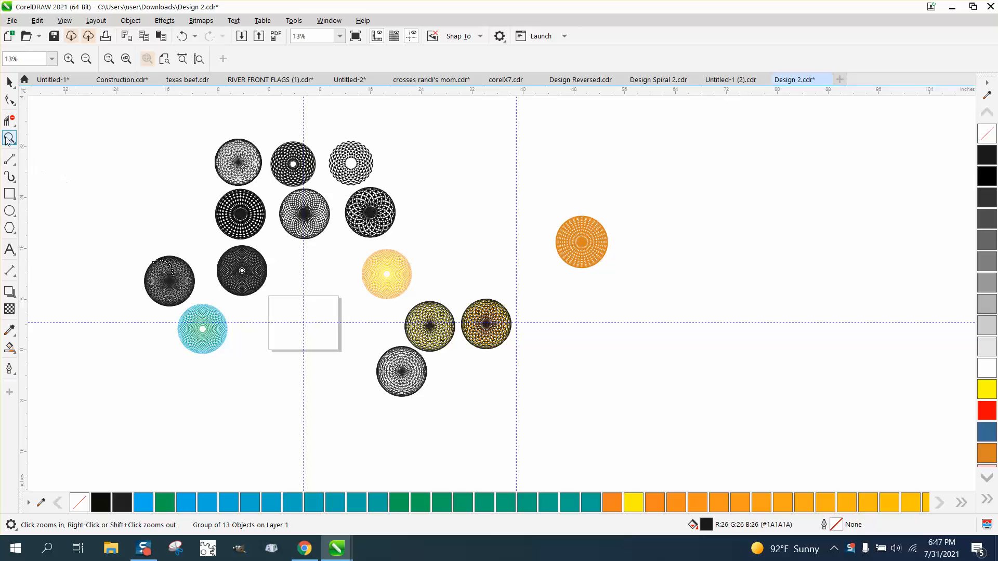
pyautogui.click(401, 194)
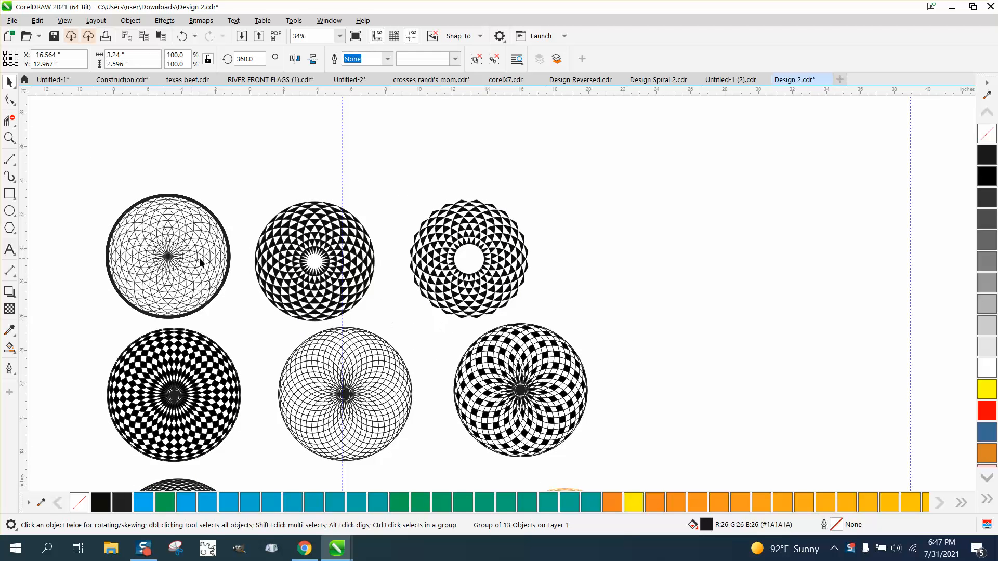
pyautogui.click(10, 138)
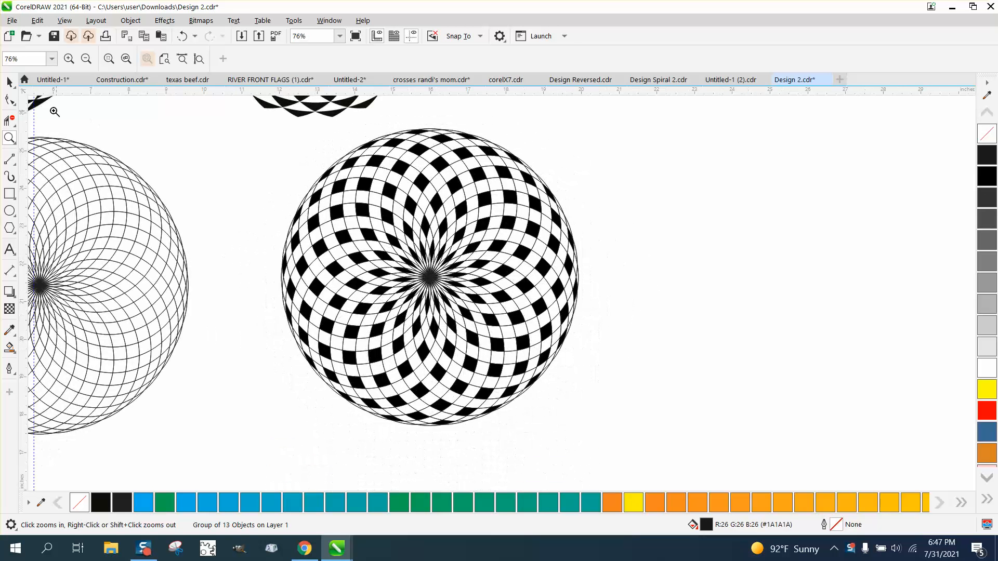
pyautogui.click(380, 257)
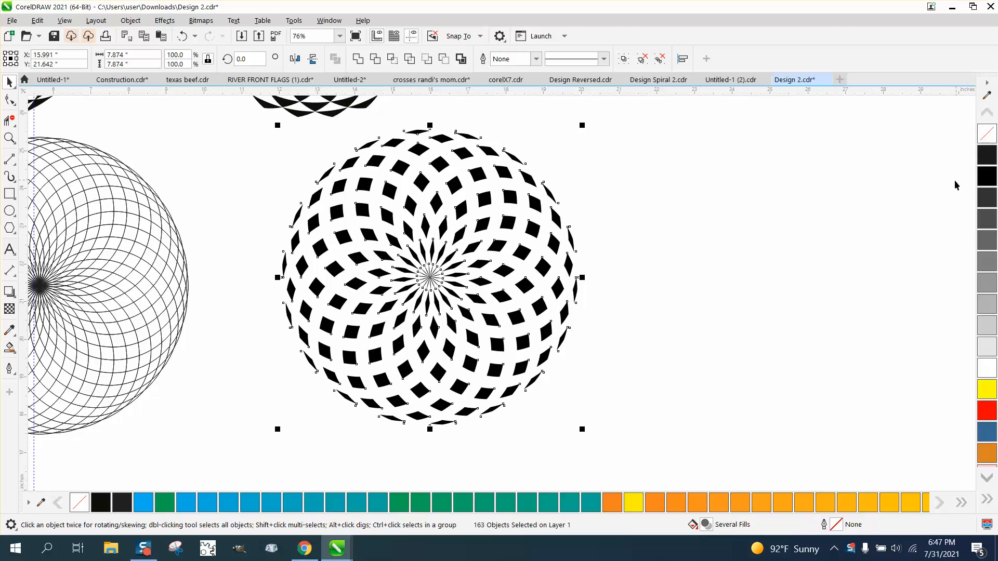
pyautogui.moveTo(985, 390)
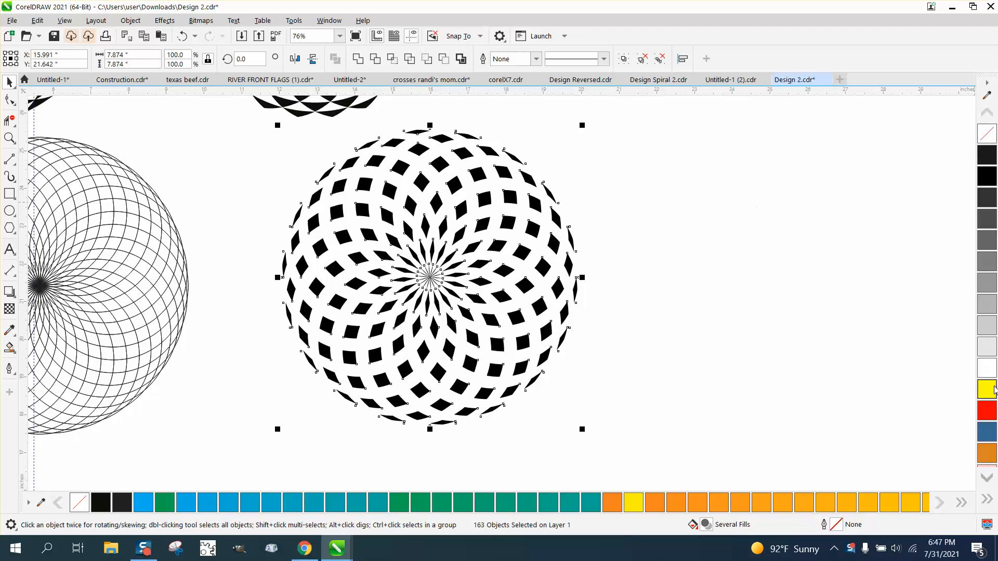
pyautogui.moveTo(650, 252)
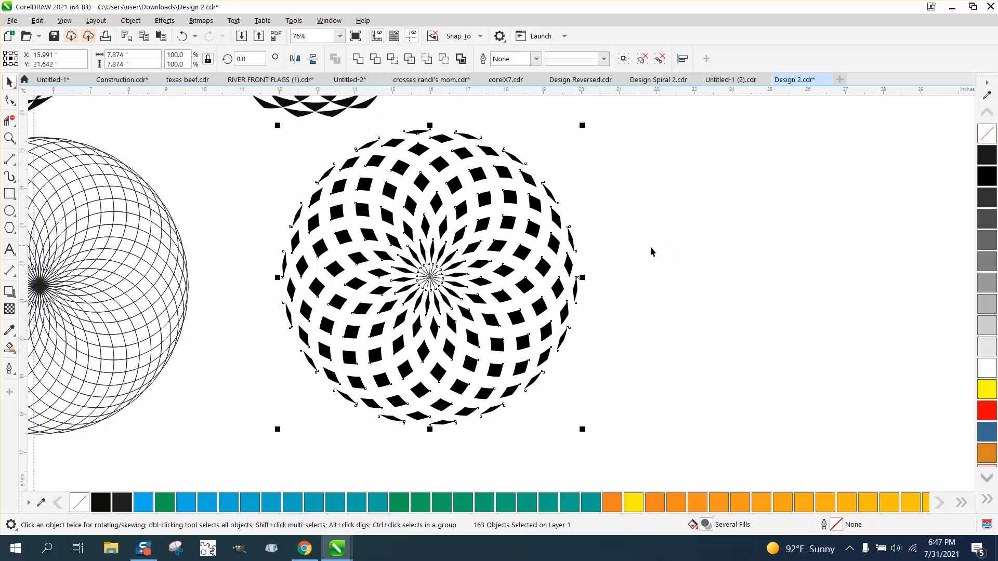
pyautogui.moveTo(482, 197)
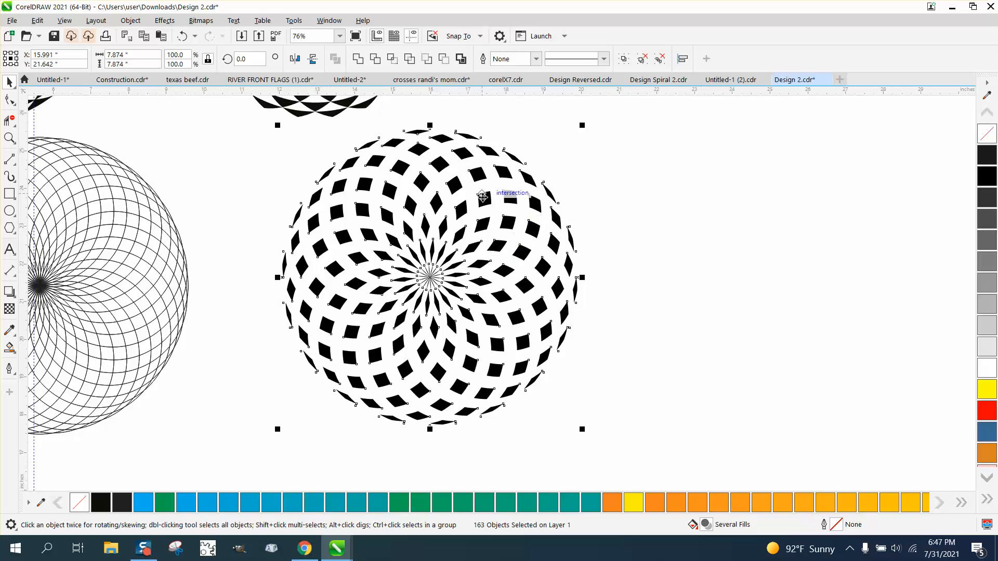
pyautogui.moveTo(476, 213)
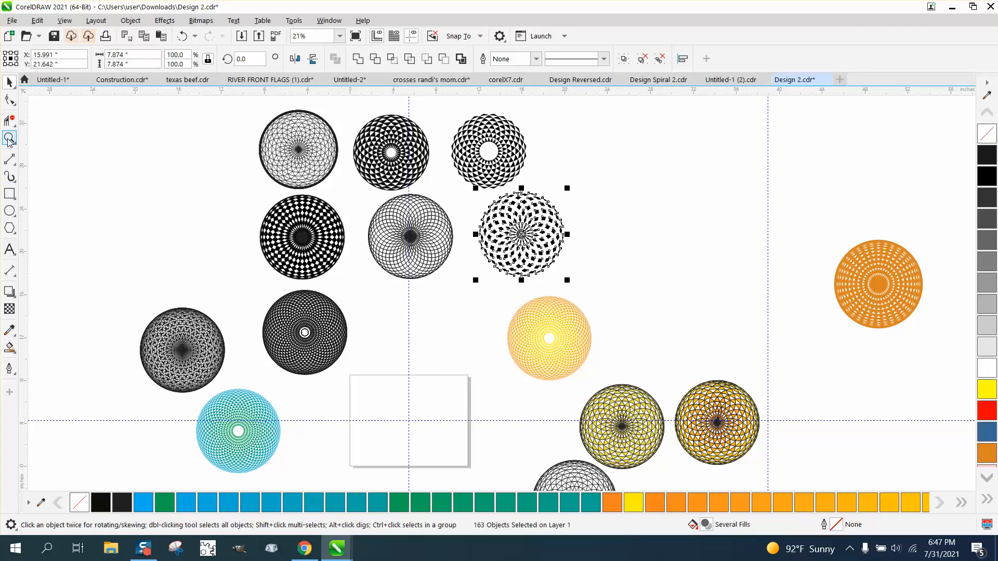
# Draw a circle with its edge on the centre guide and rotate copies 10° around the centre into a rosette
pyautogui.click(11, 139)
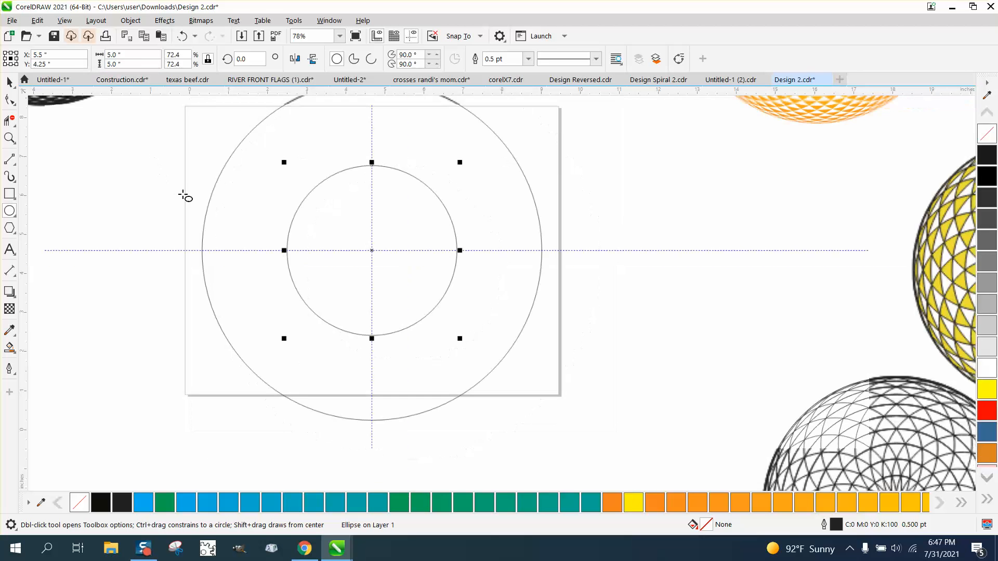
pyautogui.scroll(-3)
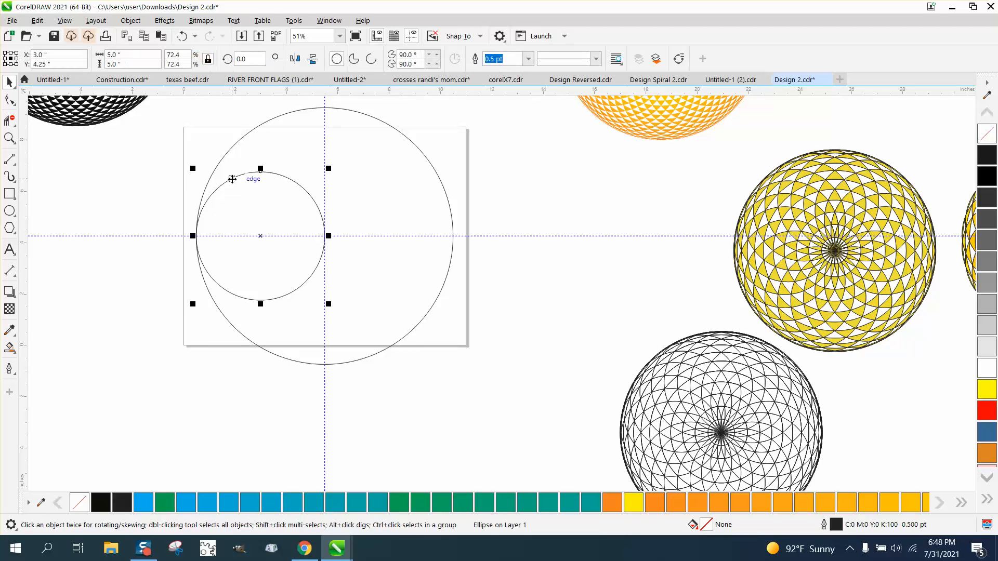
pyautogui.click(260, 236)
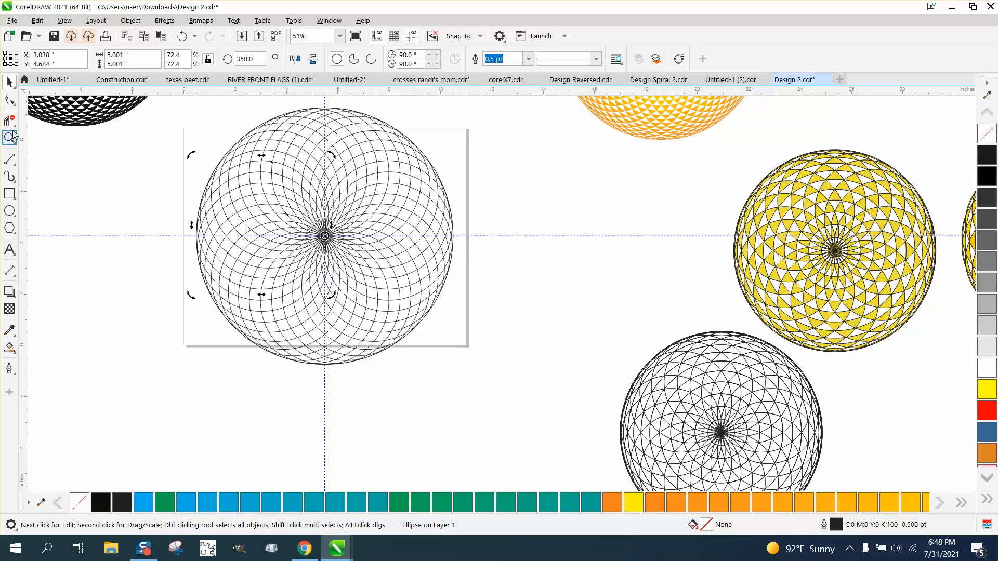
# Test-fill three cells at the rosette's top black with Smart Fill, undoing and redoing one fill
pyautogui.click(9, 138)
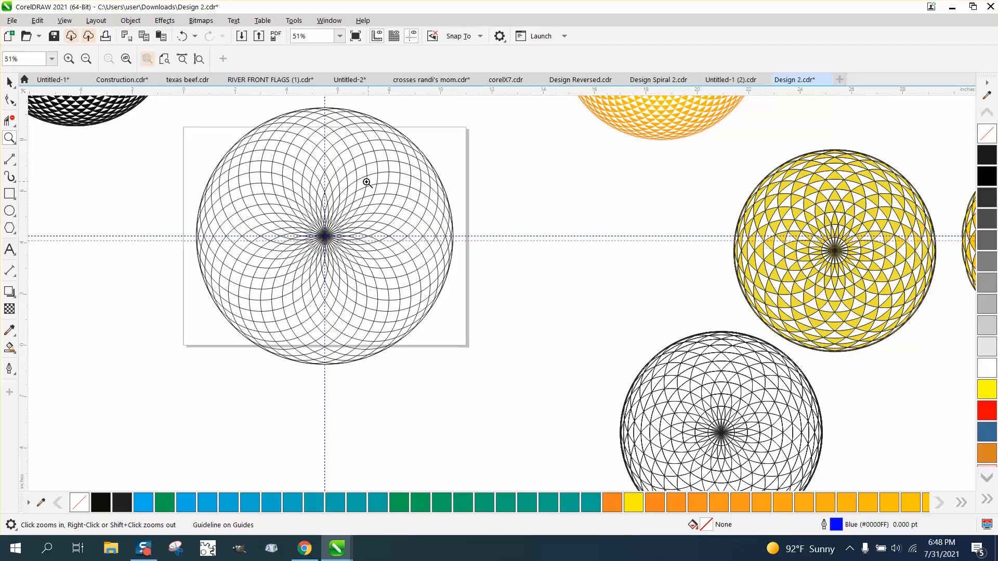
pyautogui.click(368, 183)
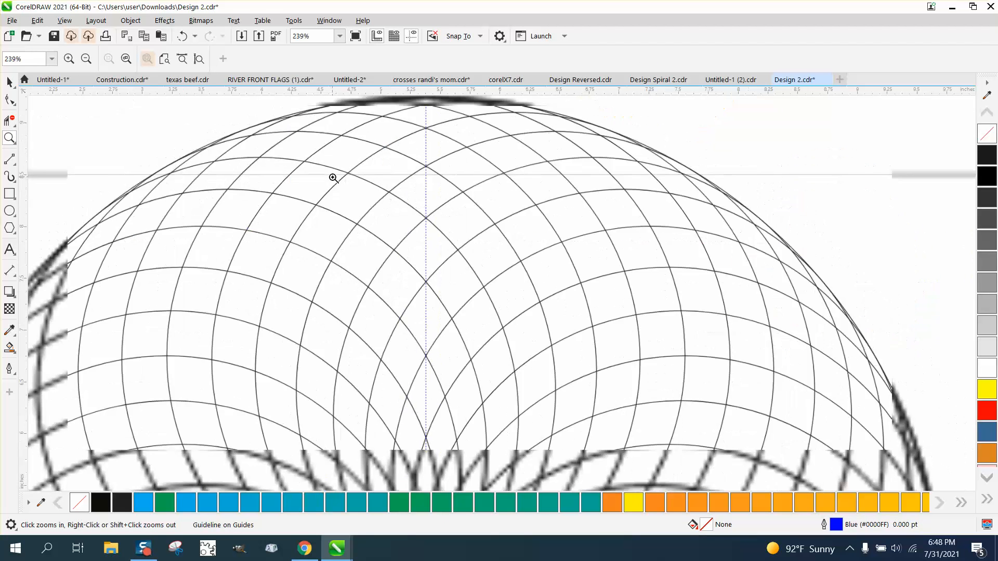
pyautogui.click(86, 58)
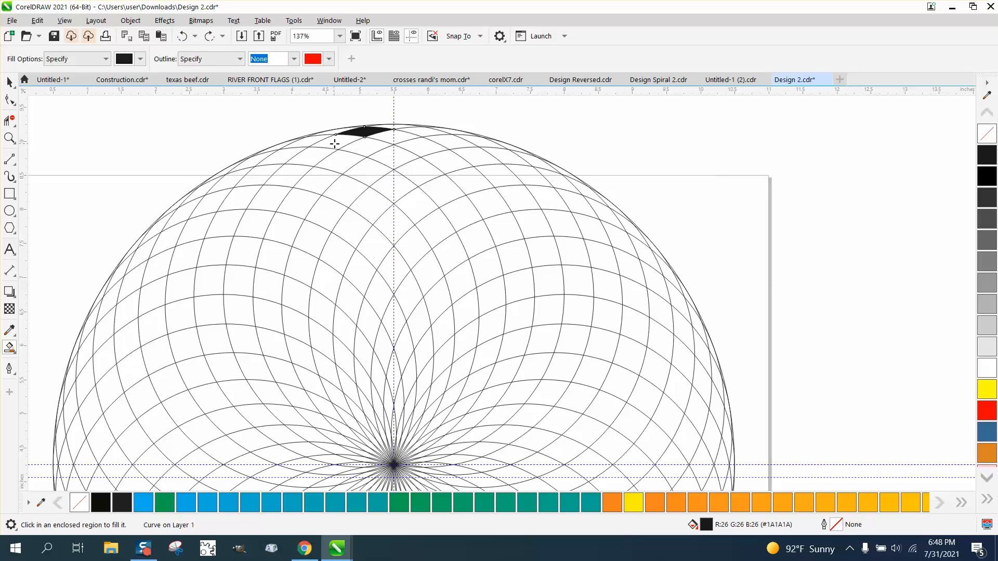
pyautogui.moveTo(279, 204)
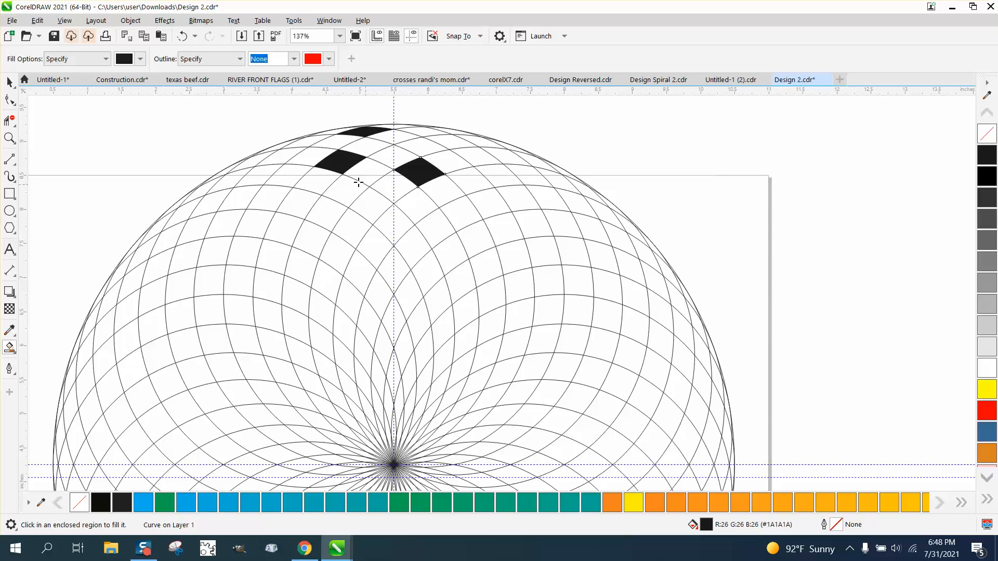
pyautogui.click(183, 35)
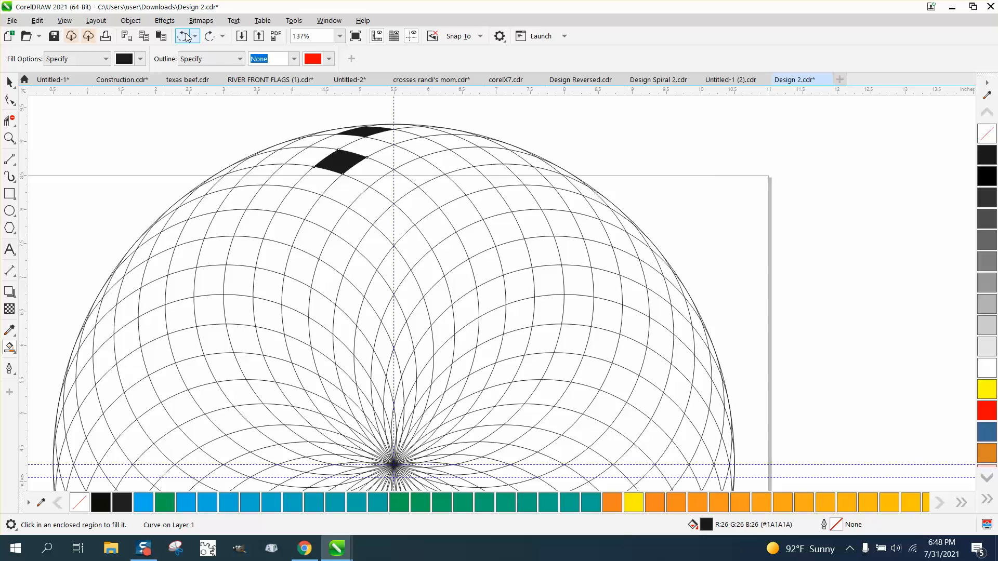
pyautogui.click(417, 175)
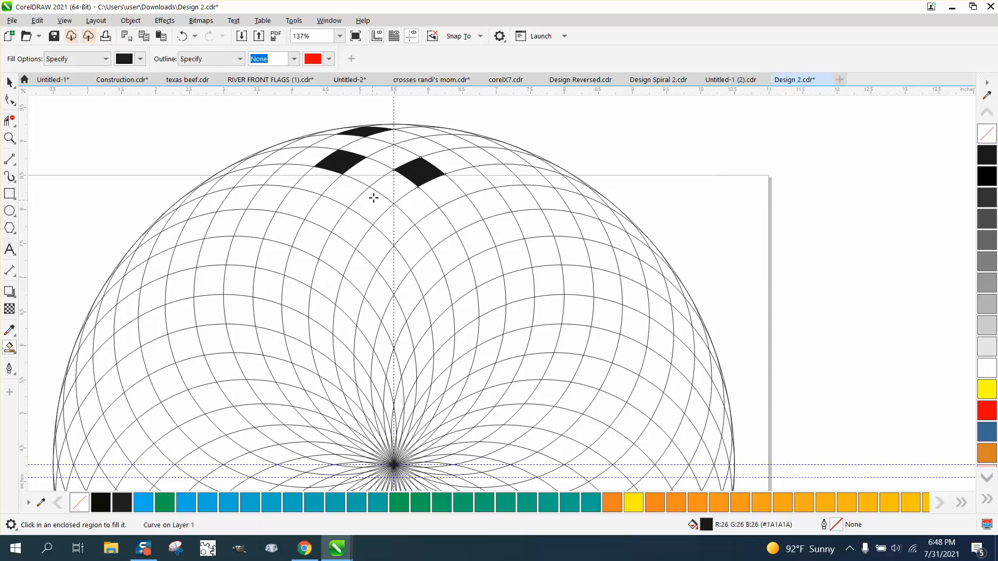
pyautogui.click(182, 35)
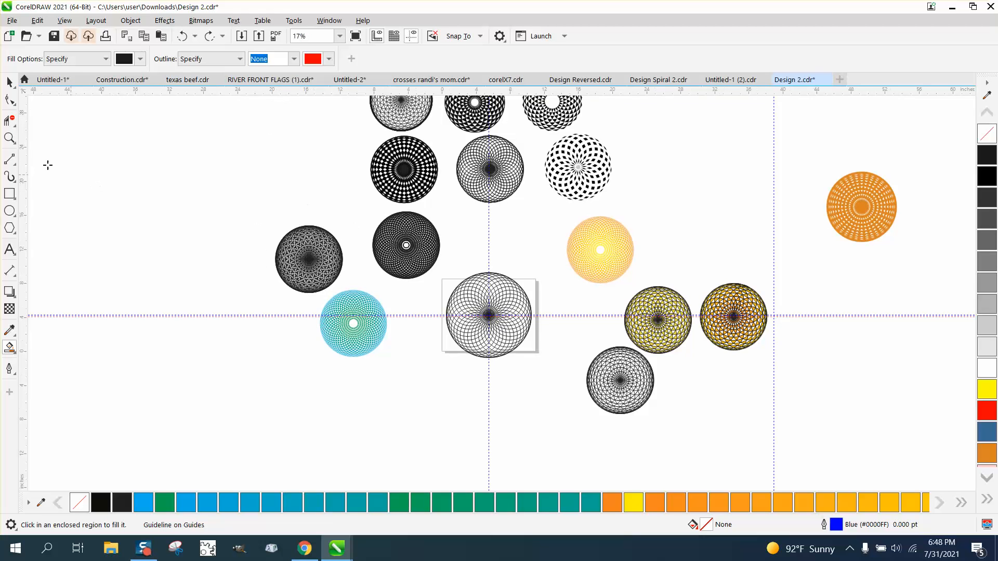
pyautogui.click(9, 139)
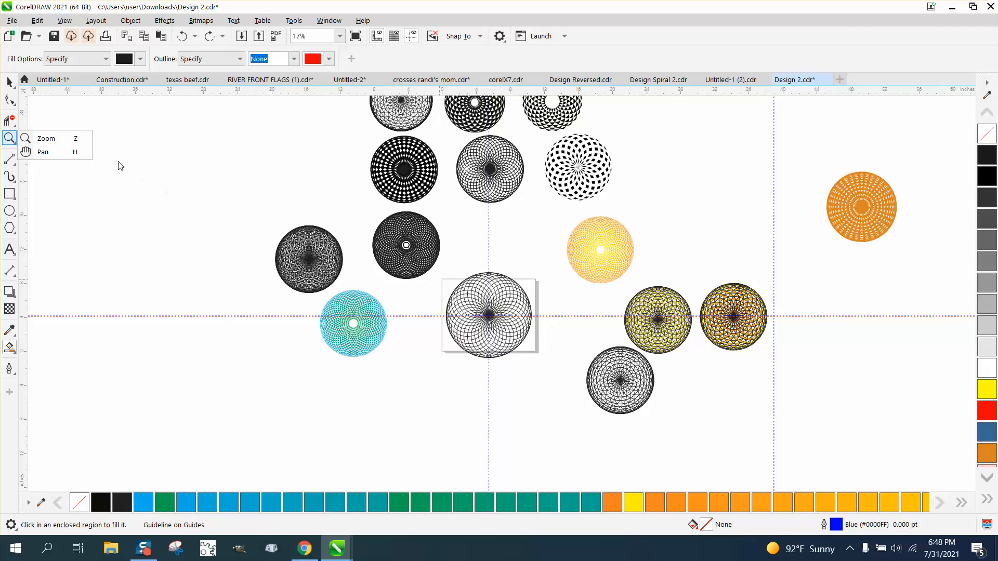
pyautogui.click(9, 119)
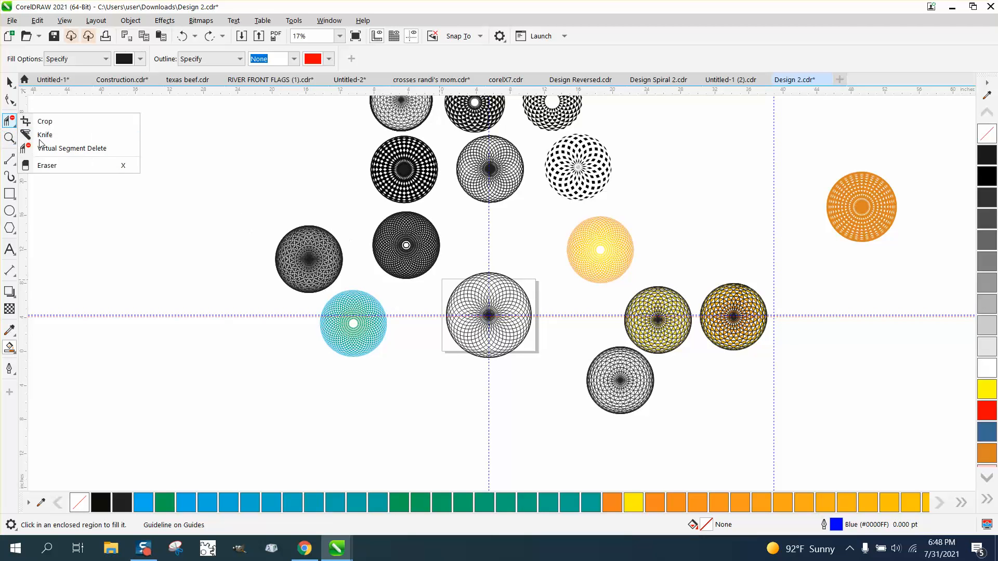
pyautogui.click(11, 138)
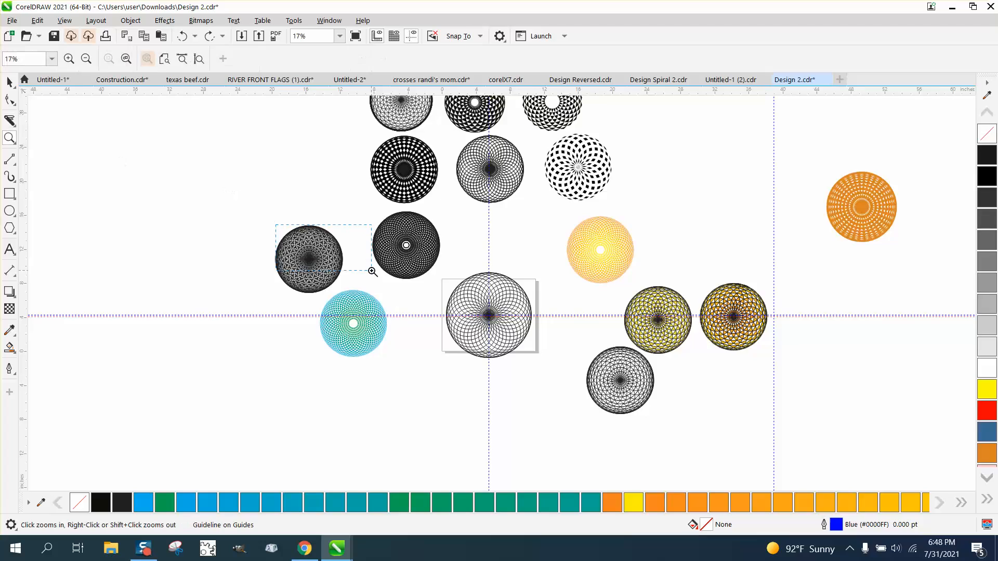
pyautogui.click(372, 271)
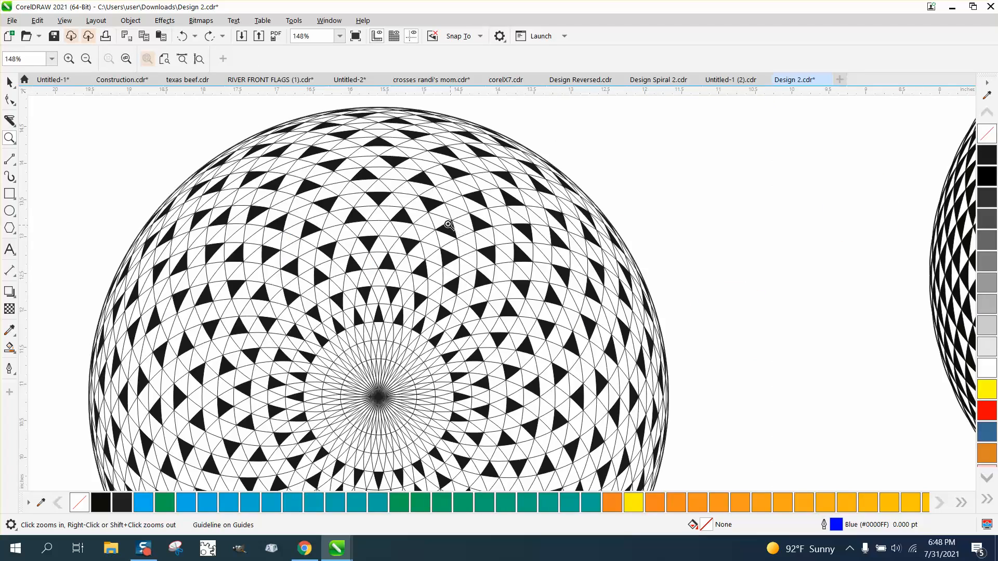
pyautogui.click(86, 58)
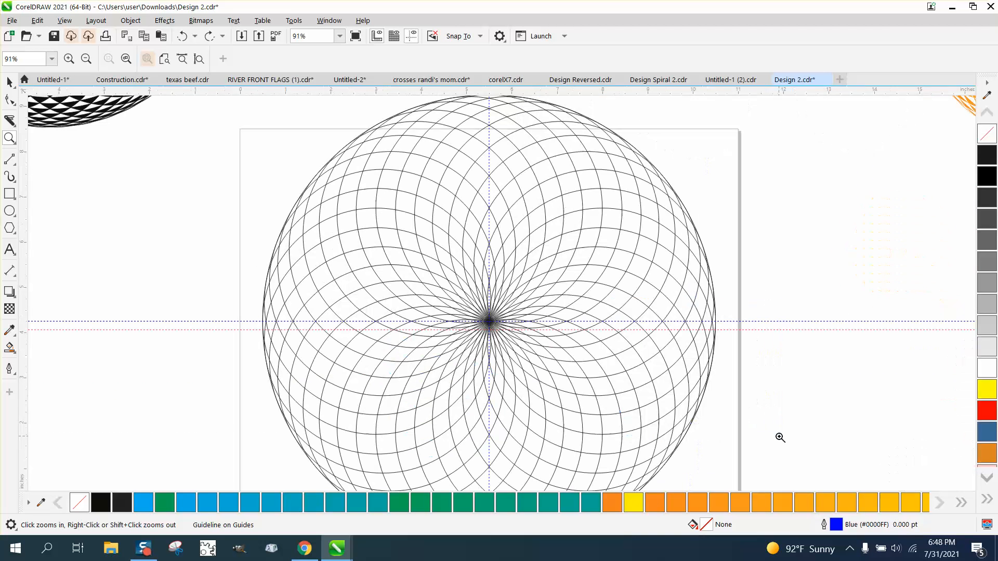
pyautogui.moveTo(584, 147)
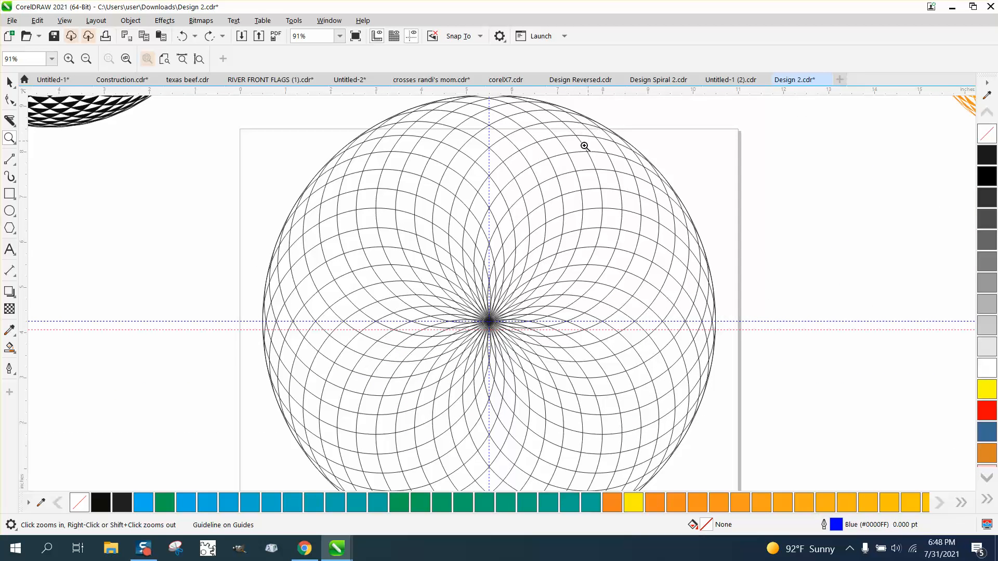
pyautogui.moveTo(506, 253)
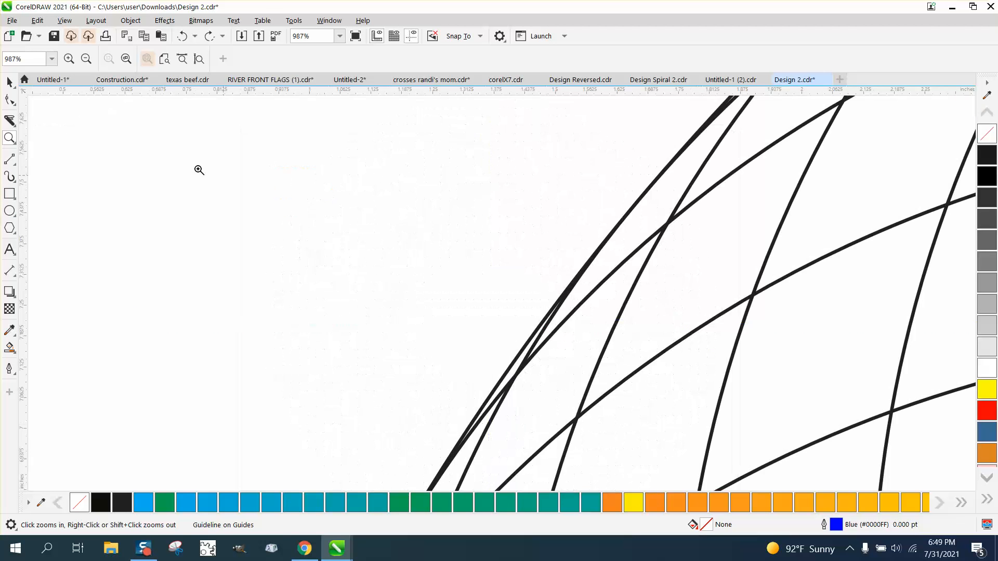
# Scale copies of the outermost circle about its centre to add several nested concentric rings
pyautogui.click(11, 81)
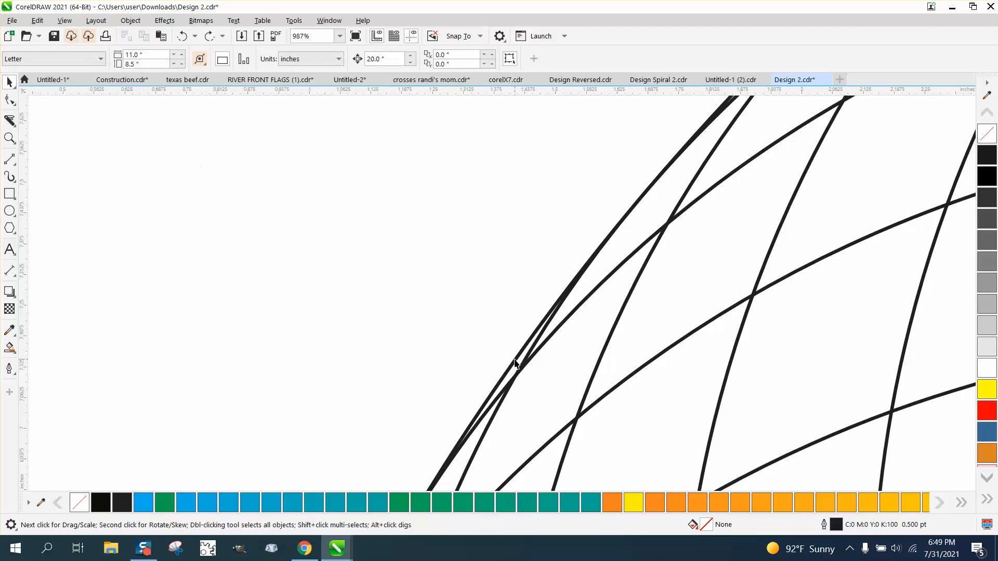
pyautogui.click(516, 362)
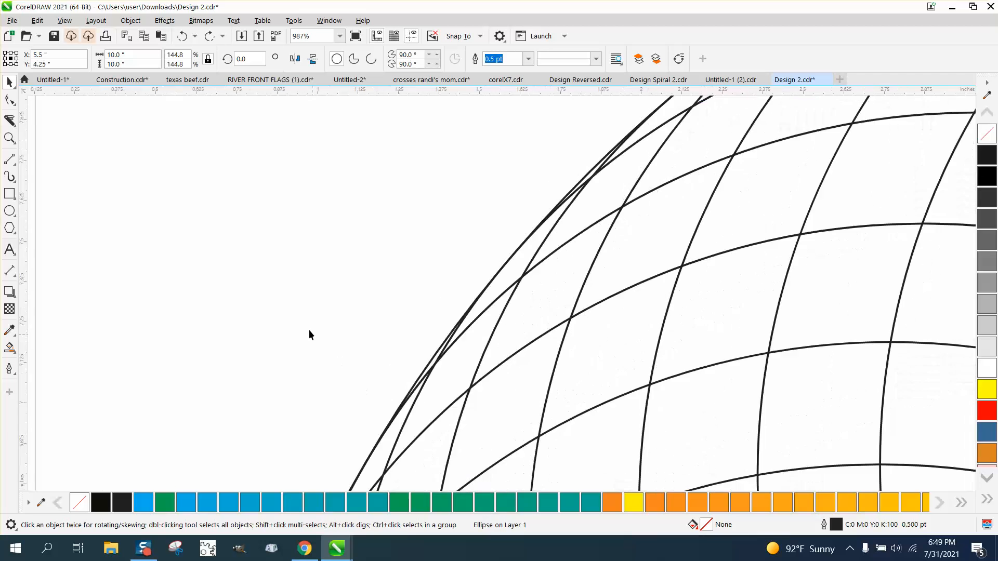
pyautogui.scroll(-3)
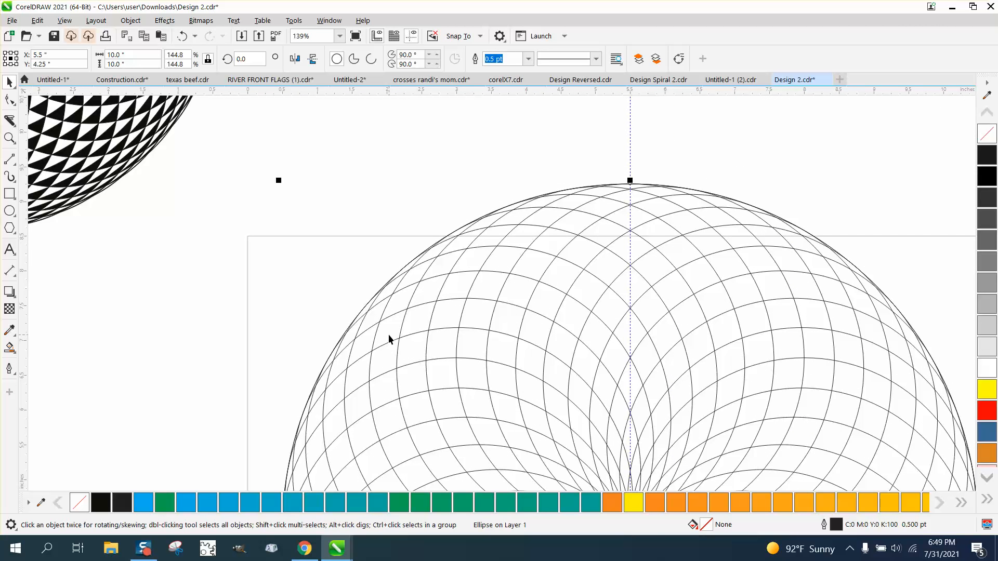
pyautogui.moveTo(279, 181)
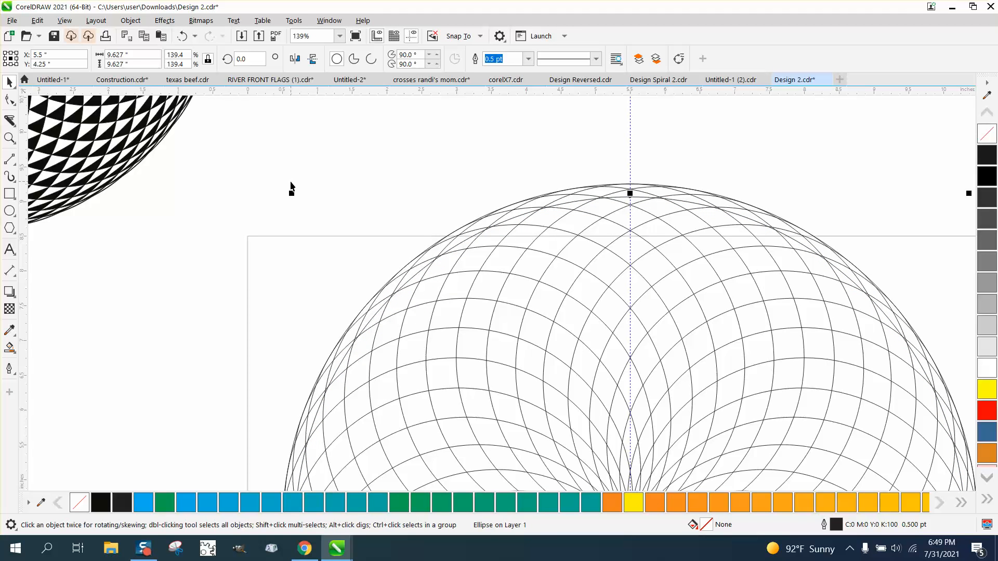
pyautogui.moveTo(291, 191)
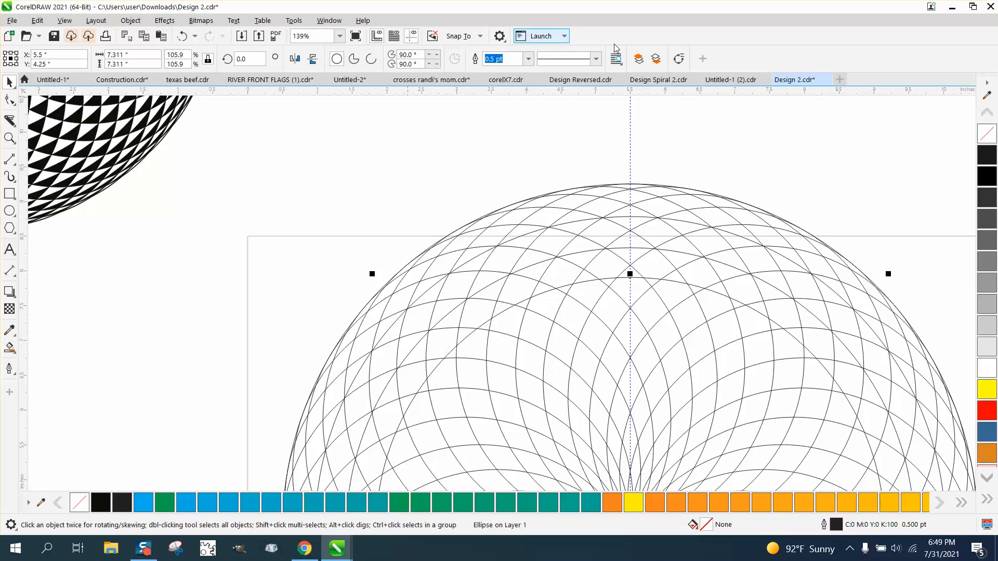
pyautogui.moveTo(890, 275)
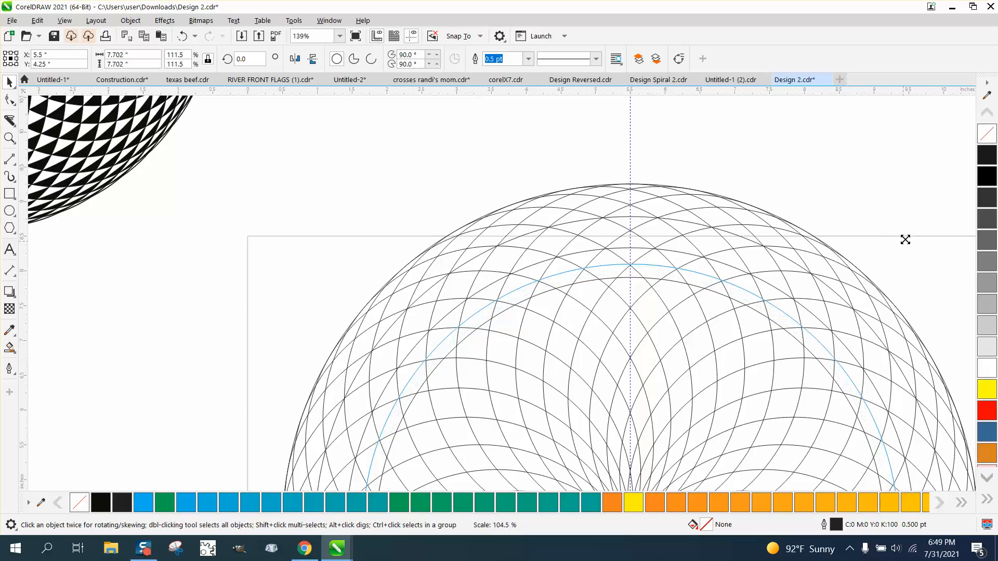
pyautogui.click(628, 267)
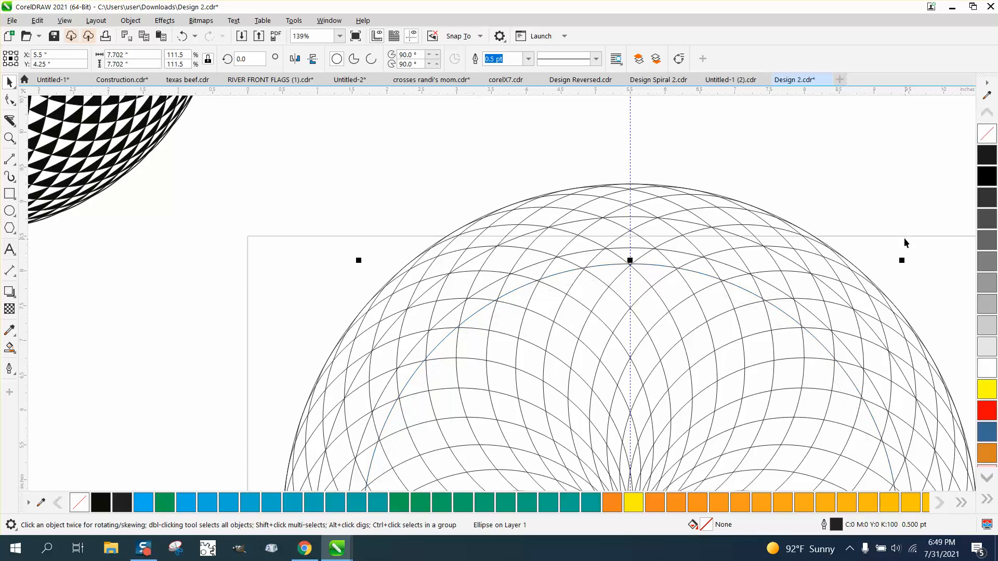
pyautogui.moveTo(786, 298)
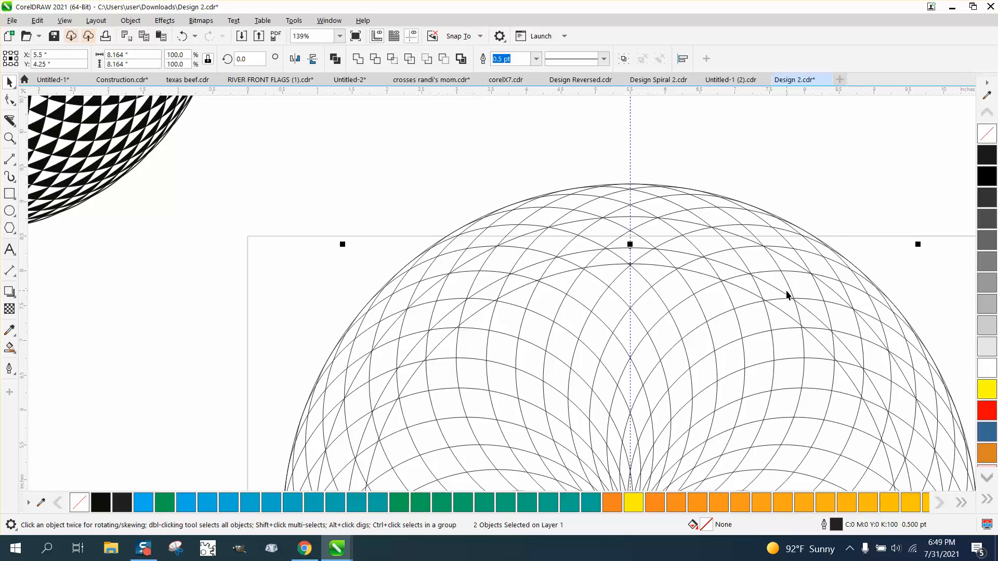
pyautogui.moveTo(966, 245)
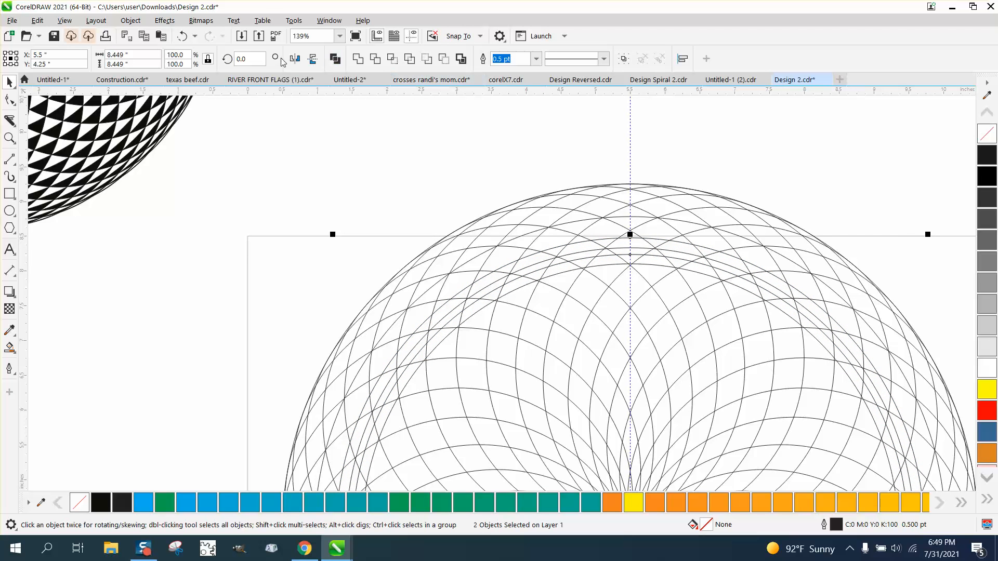
pyautogui.click(773, 291)
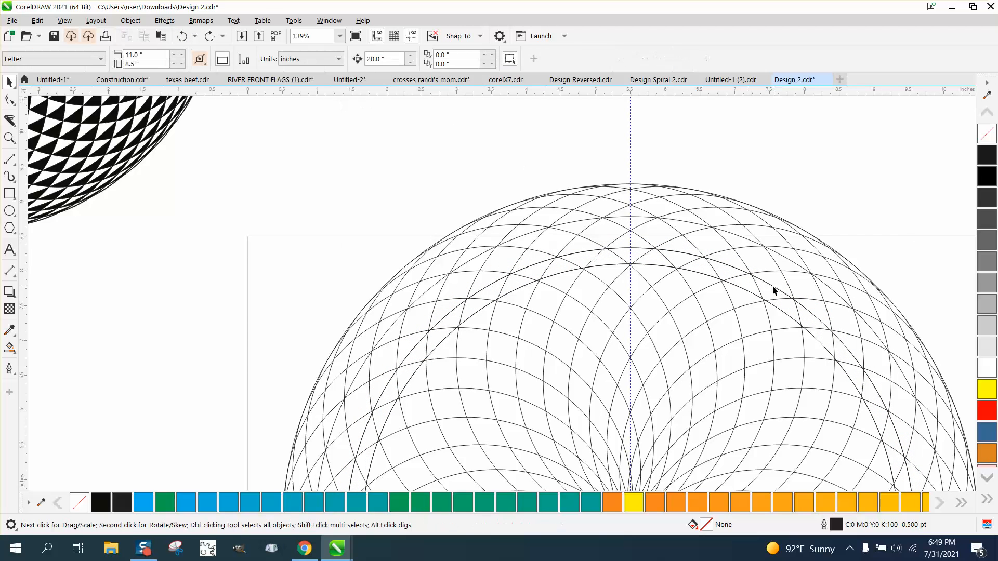
pyautogui.click(769, 285)
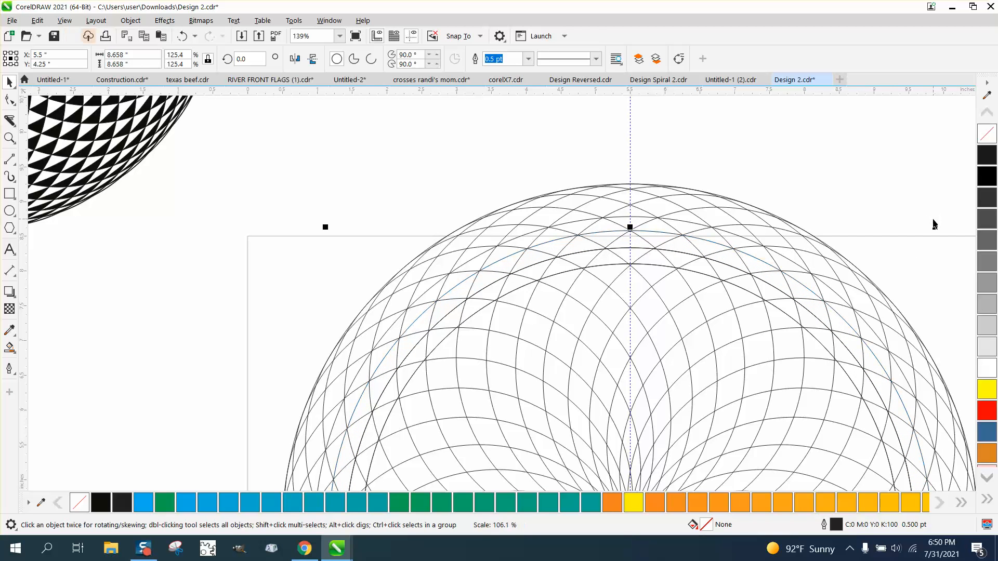
pyautogui.moveTo(491, 273)
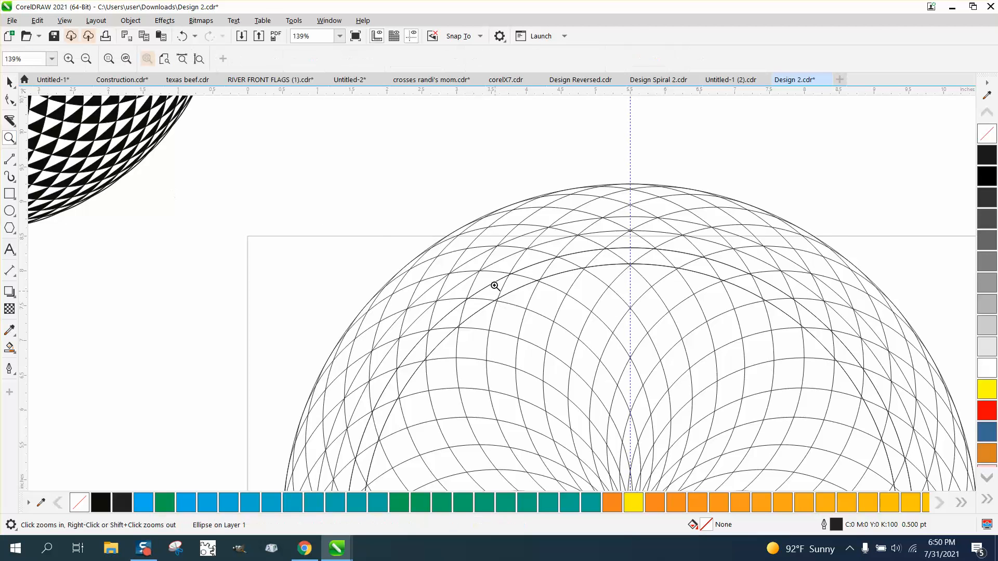
# Check the inner rings' placement up close, selecting one ring by its edge and clearing the selection
pyautogui.click(495, 285)
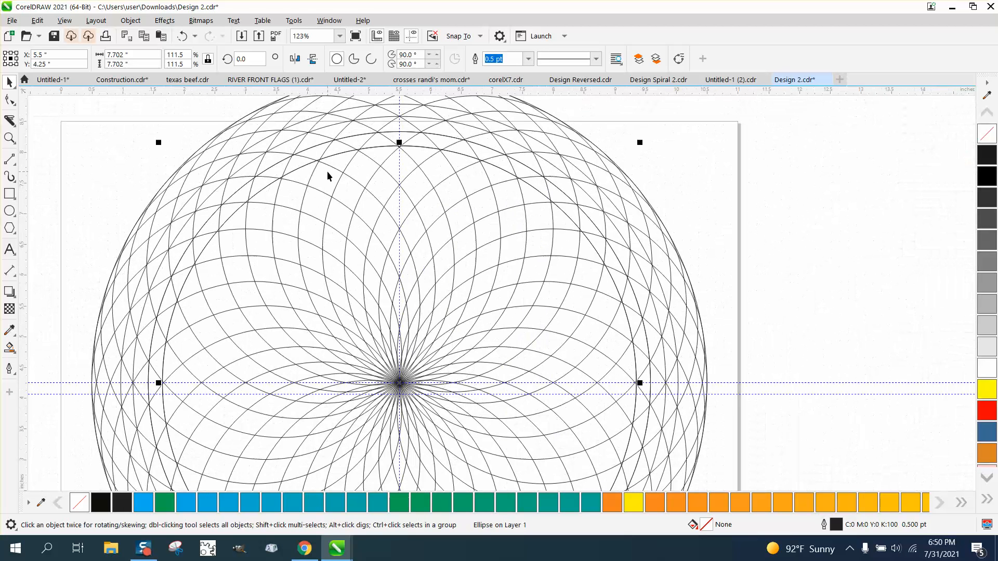
pyautogui.moveTo(157, 143)
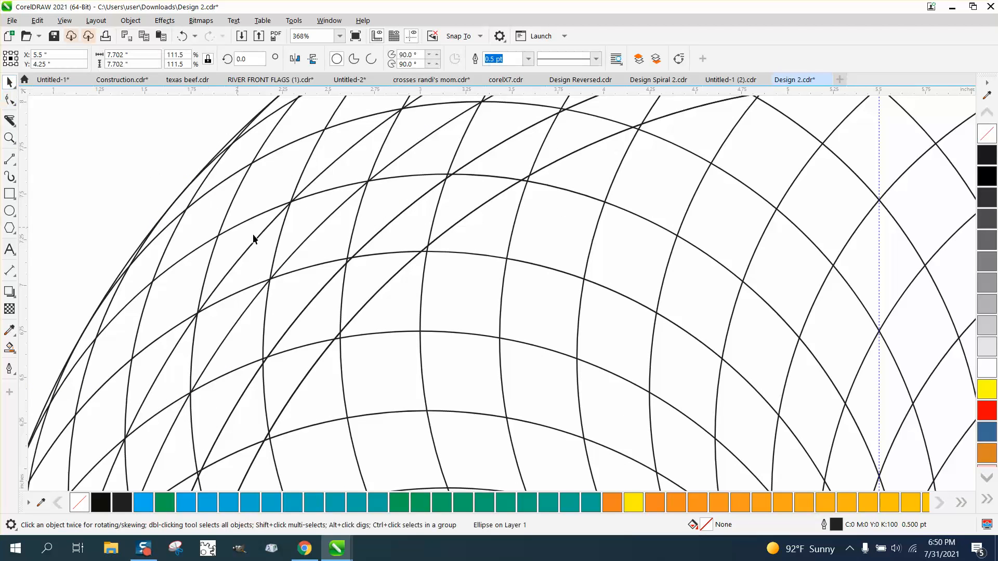
pyautogui.moveTo(357, 314)
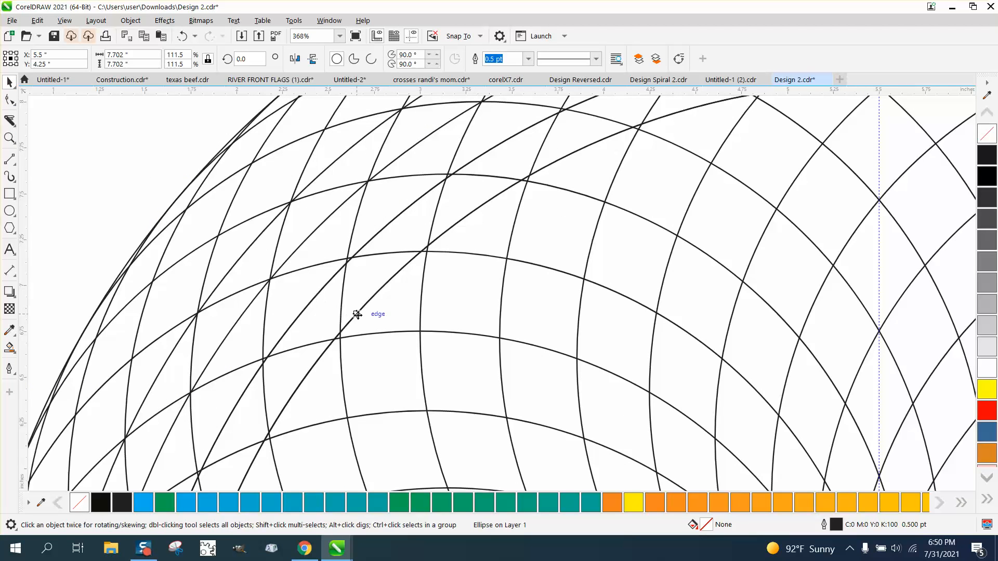
pyautogui.click(357, 314)
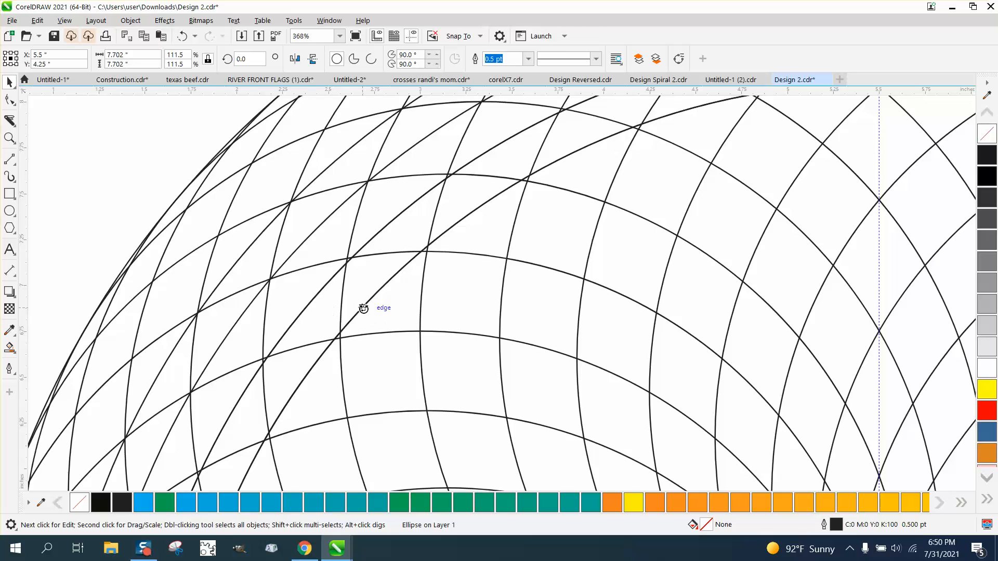
pyautogui.click(353, 318)
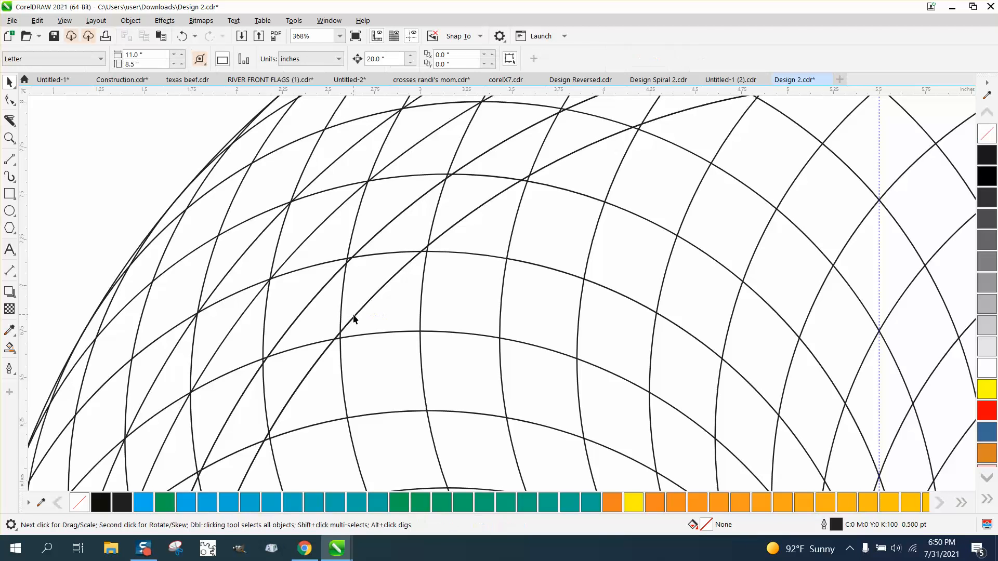
pyautogui.moveTo(152, 181)
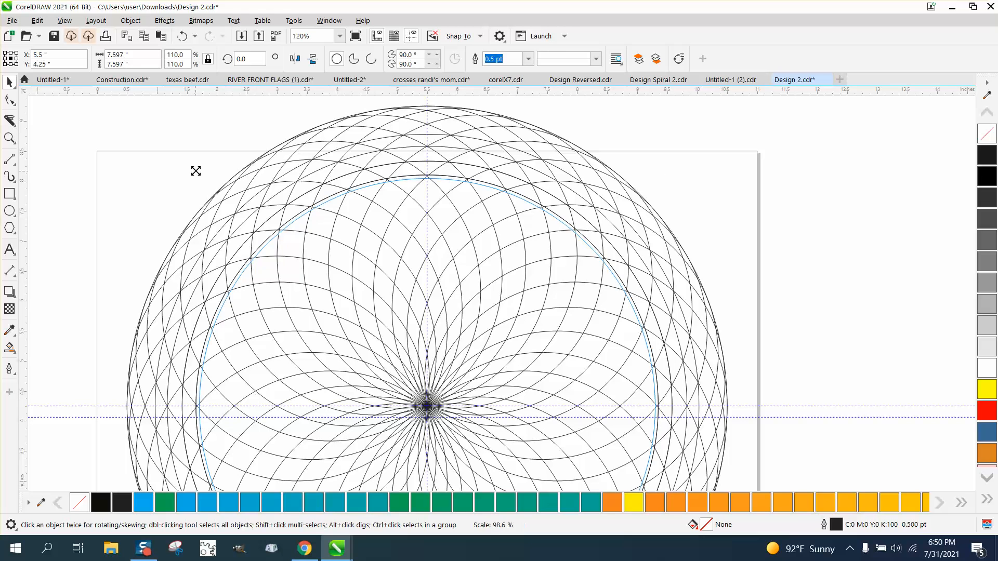
# Drop another scaled concentric ring beside the inner one, forming a narrow double band, then select a rotated circle
pyautogui.click(426, 185)
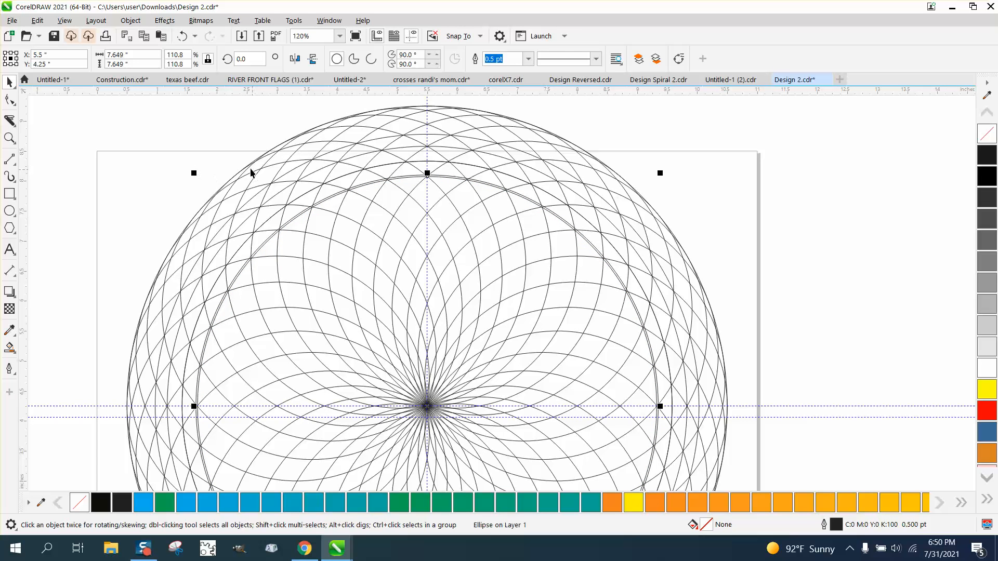
pyautogui.moveTo(355, 210)
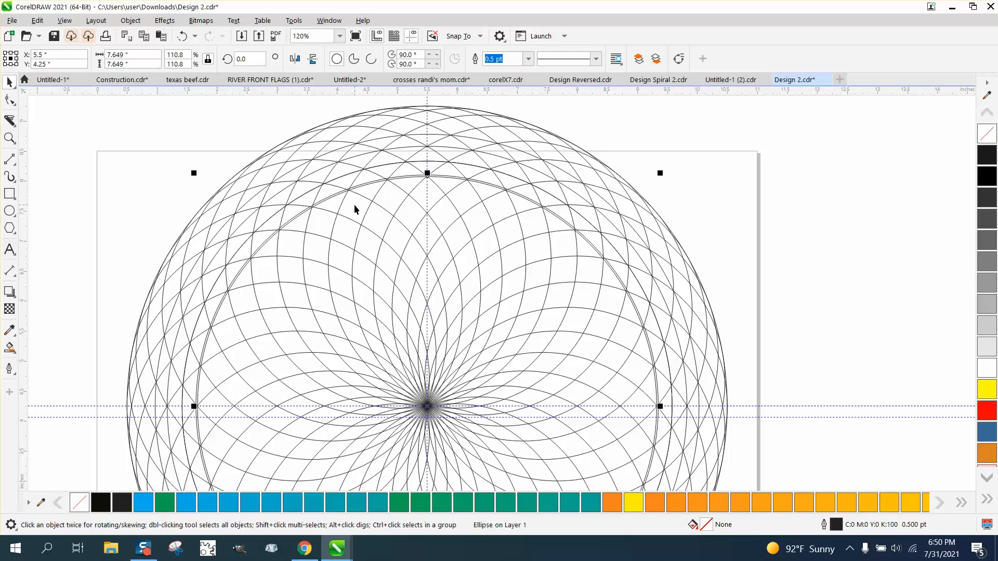
pyautogui.click(369, 547)
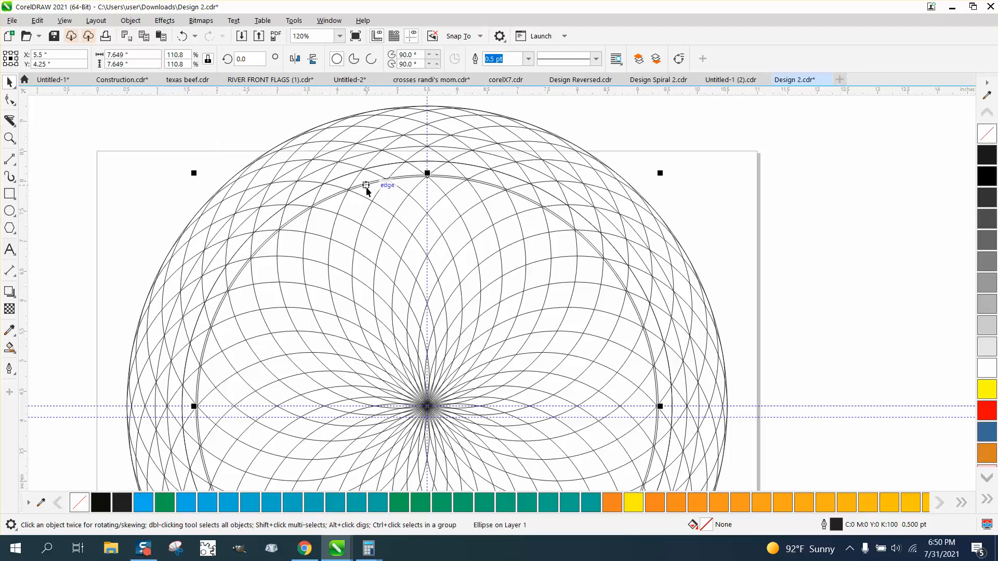
pyautogui.click(389, 193)
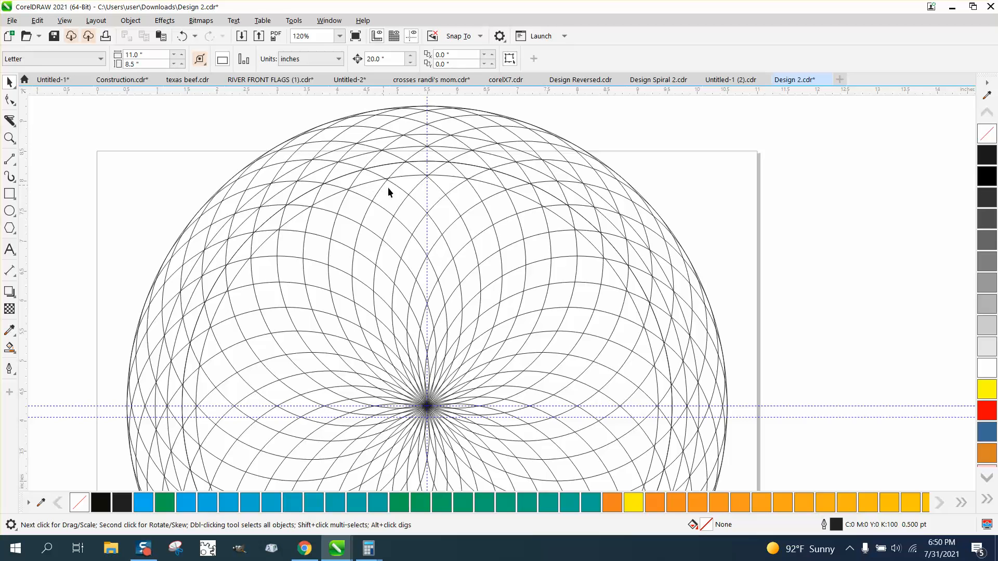
pyautogui.moveTo(435, 170)
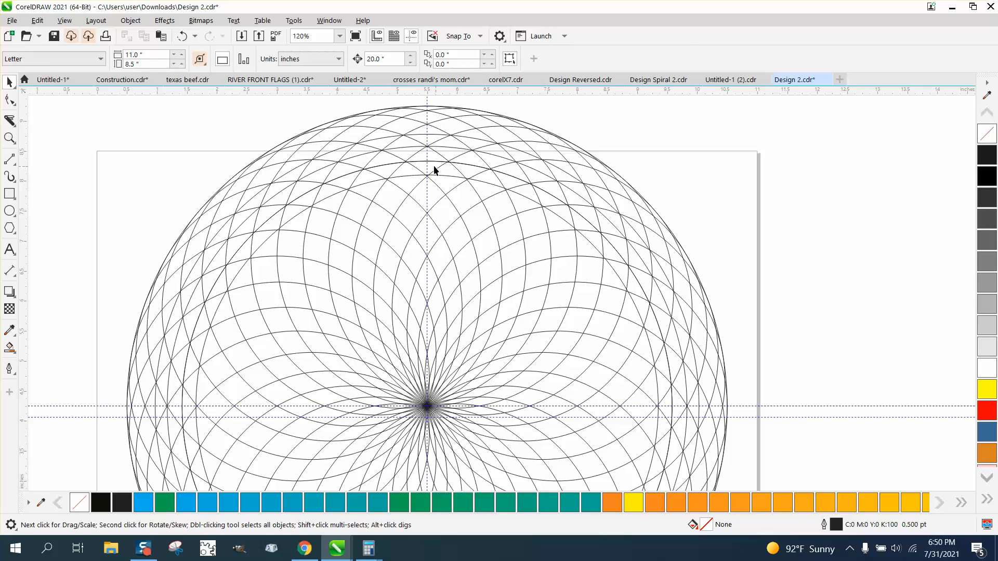
pyautogui.click(444, 180)
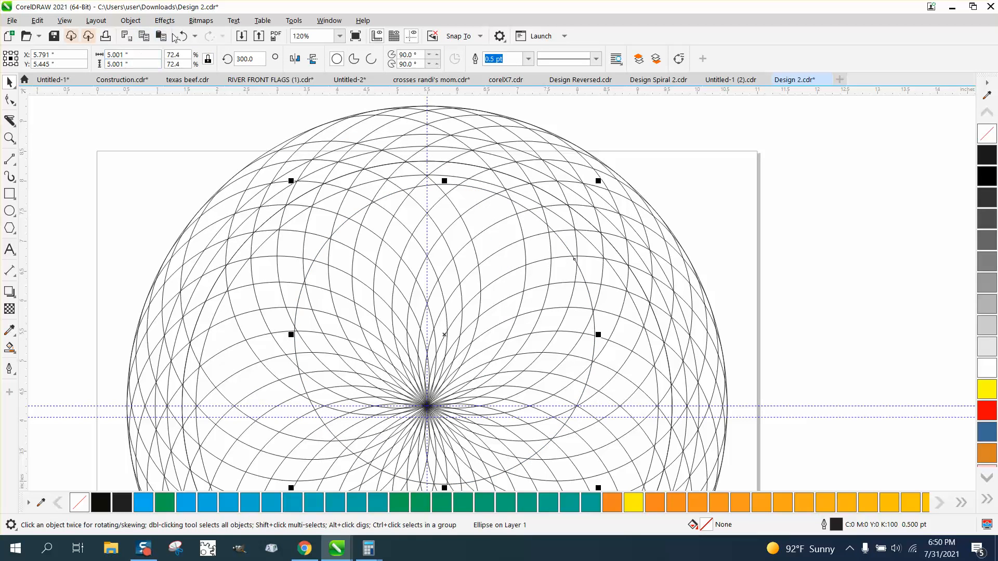
pyautogui.click(10, 138)
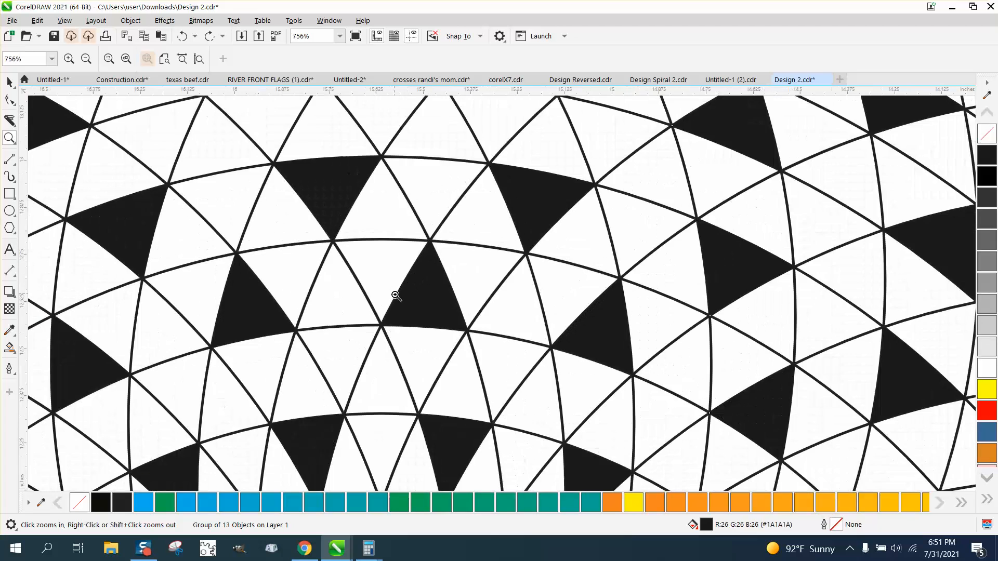
# Zoom out from the black-triangle rosette and in on the yellow and orange rosettes
pyautogui.rightClick(395, 294)
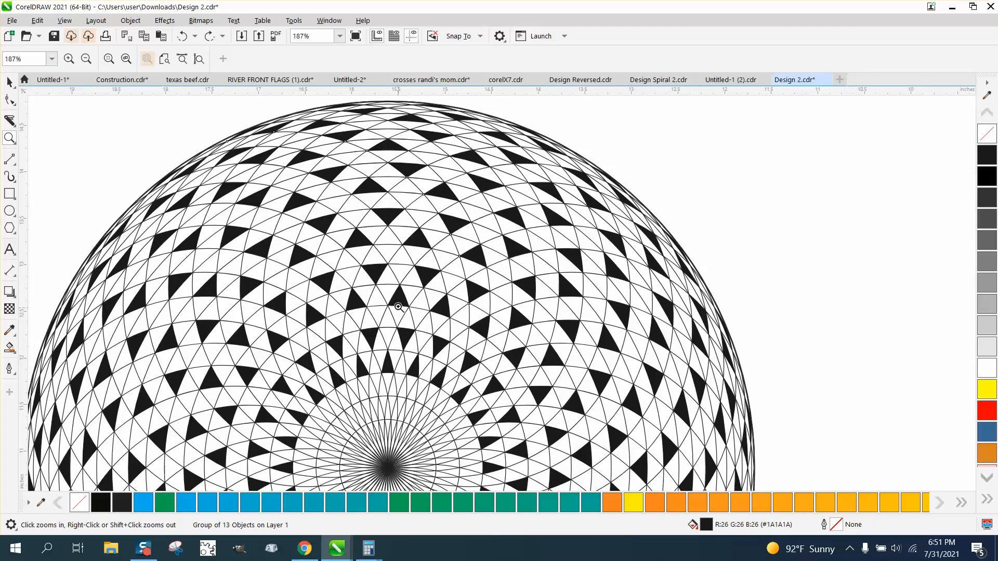
pyautogui.moveTo(382, 165)
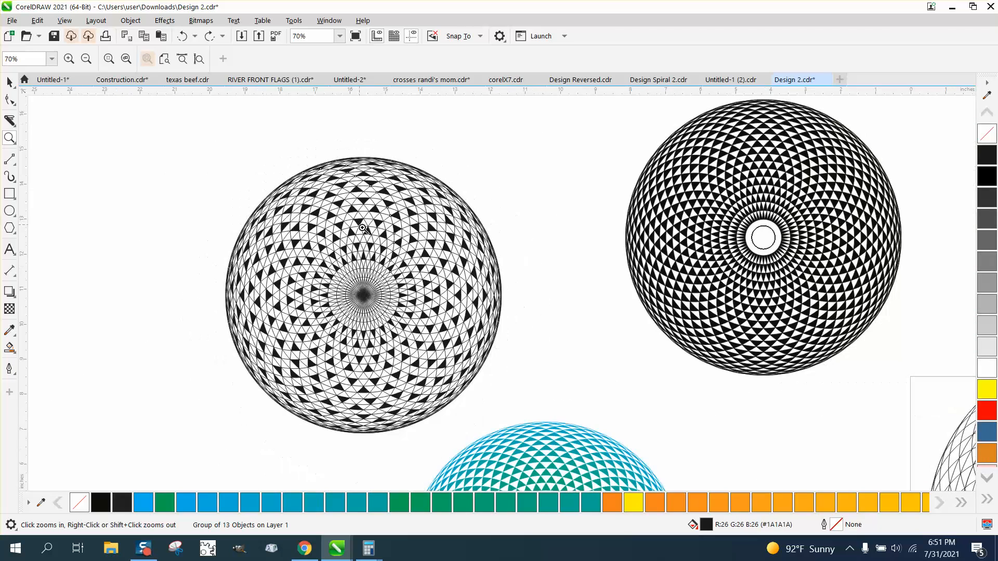
pyautogui.moveTo(368, 288)
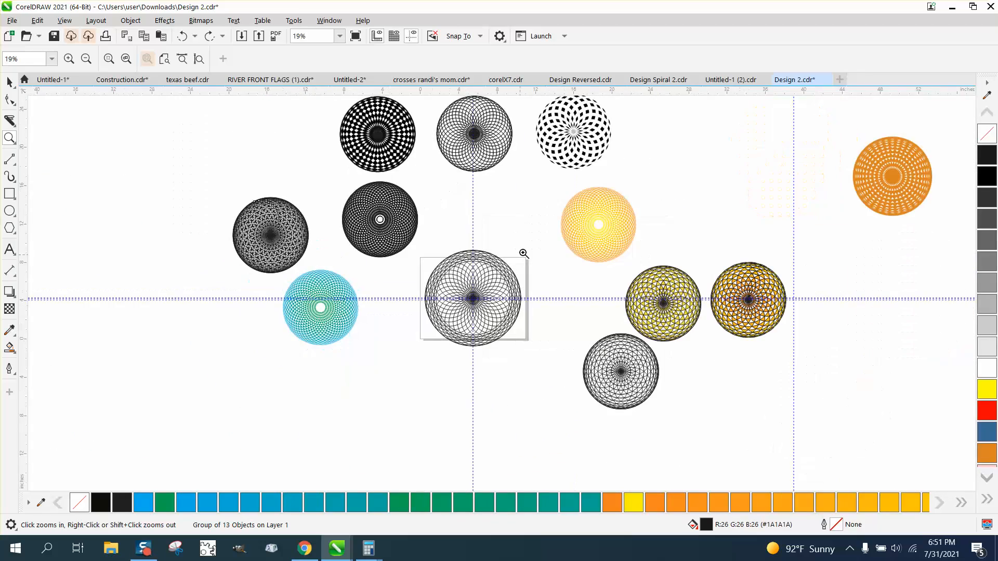
pyautogui.click(524, 254)
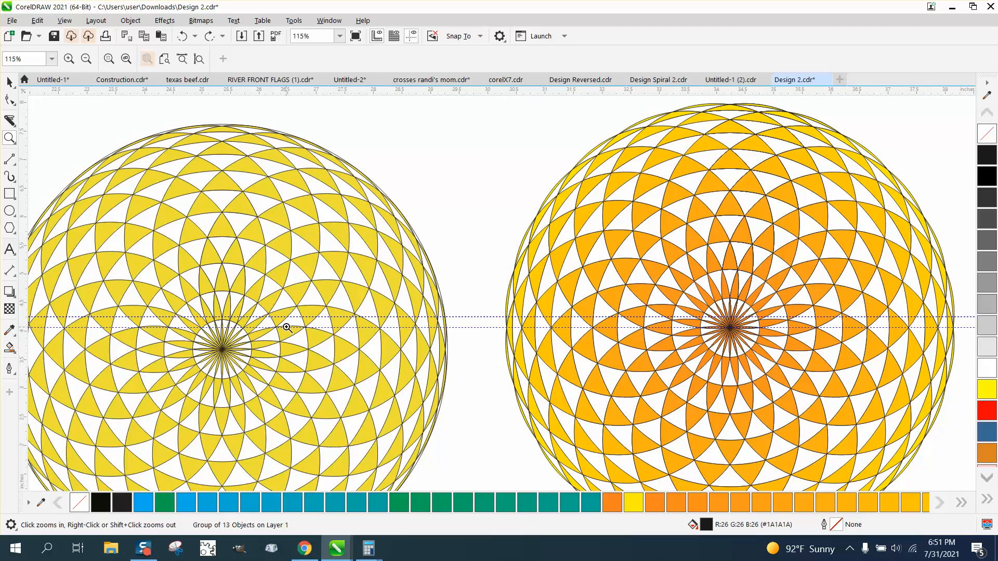
# Select the orange rosette's 560 filled pieces and remove their black outlines, leaving the yellow one's linework
pyautogui.scroll(-3)
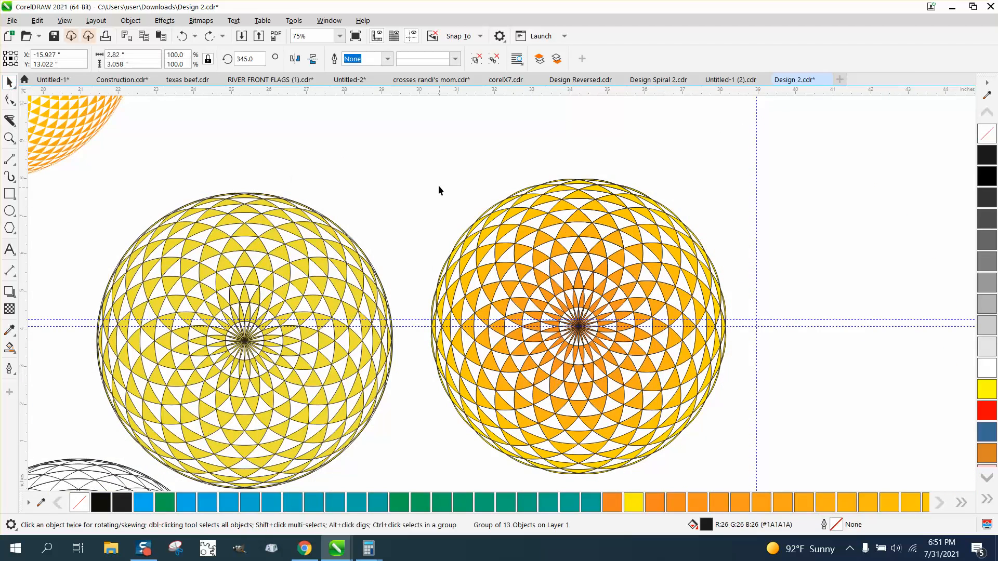
pyautogui.click(578, 293)
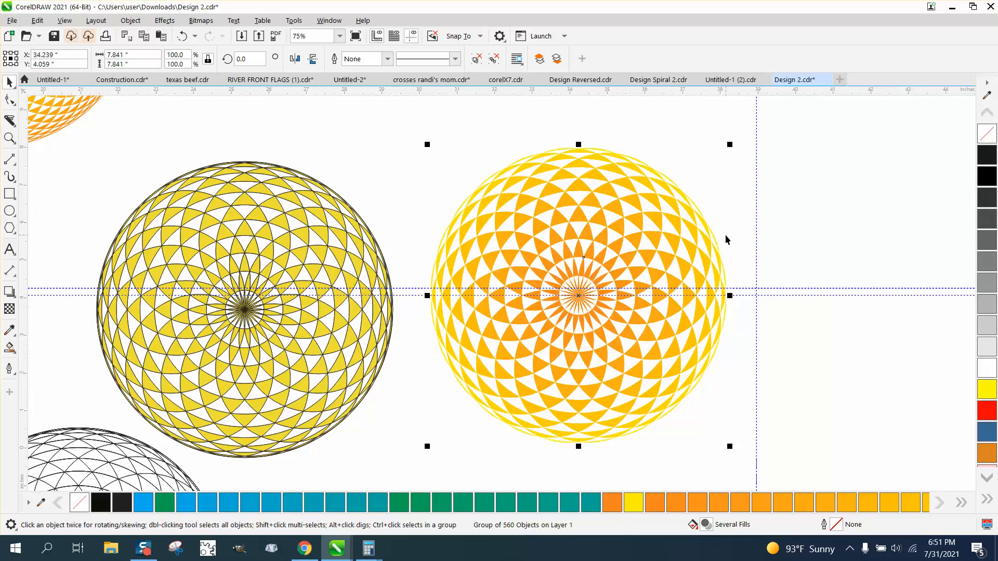
pyautogui.moveTo(633, 236)
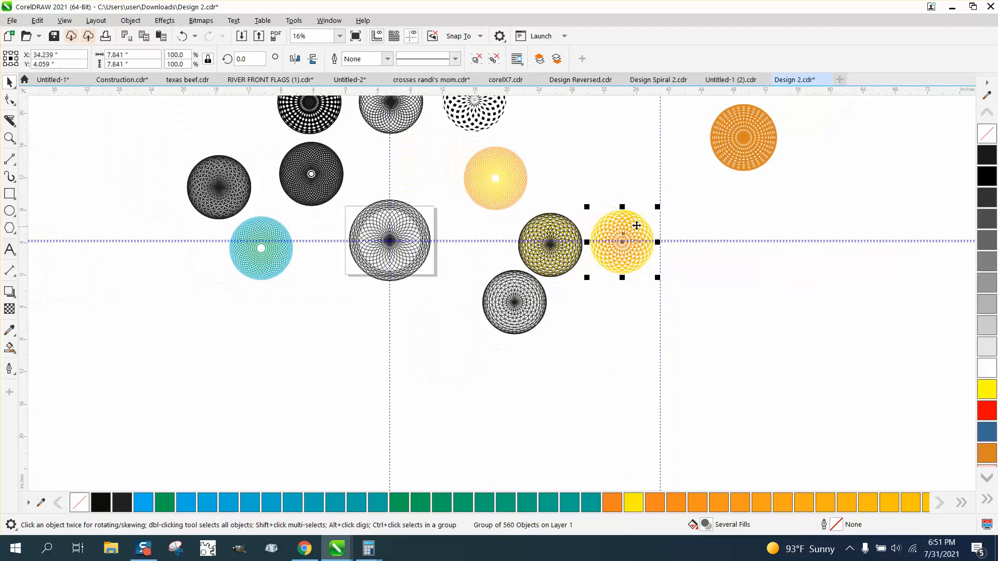
pyautogui.moveTo(648, 227)
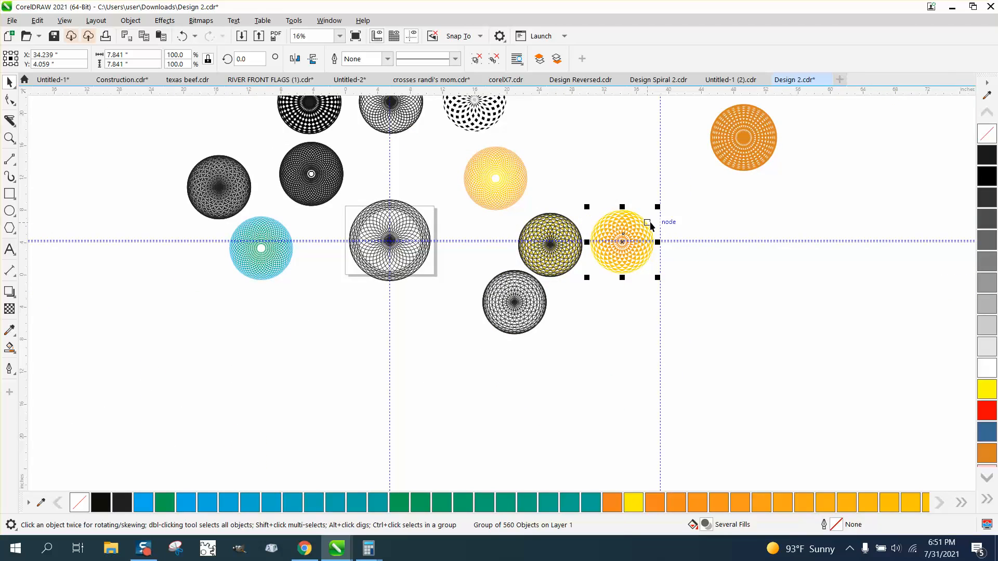